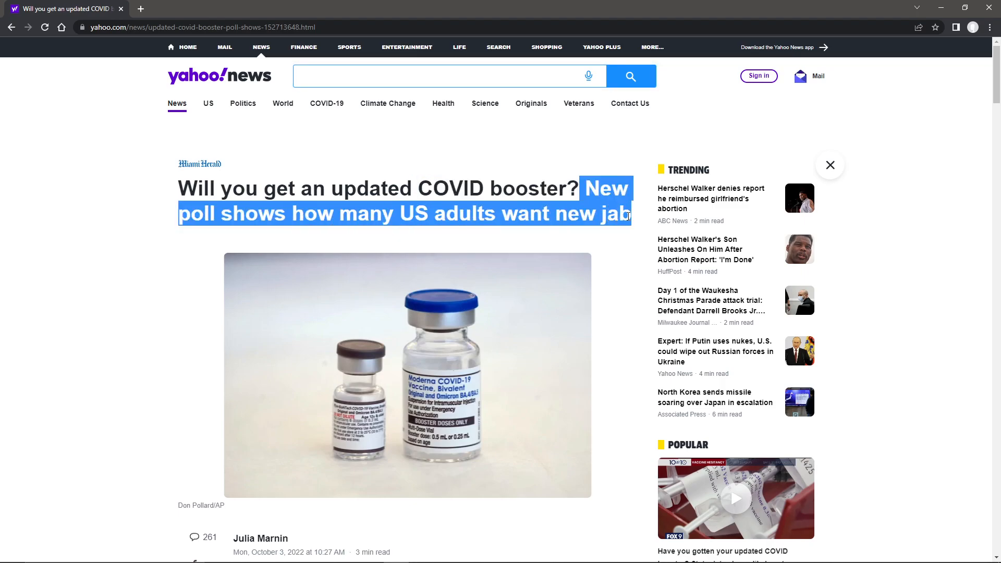
Scroll past the headline and vaccine photo to the opening paragraphs on booster uptake and hesitancy.
scroll(down, 3)
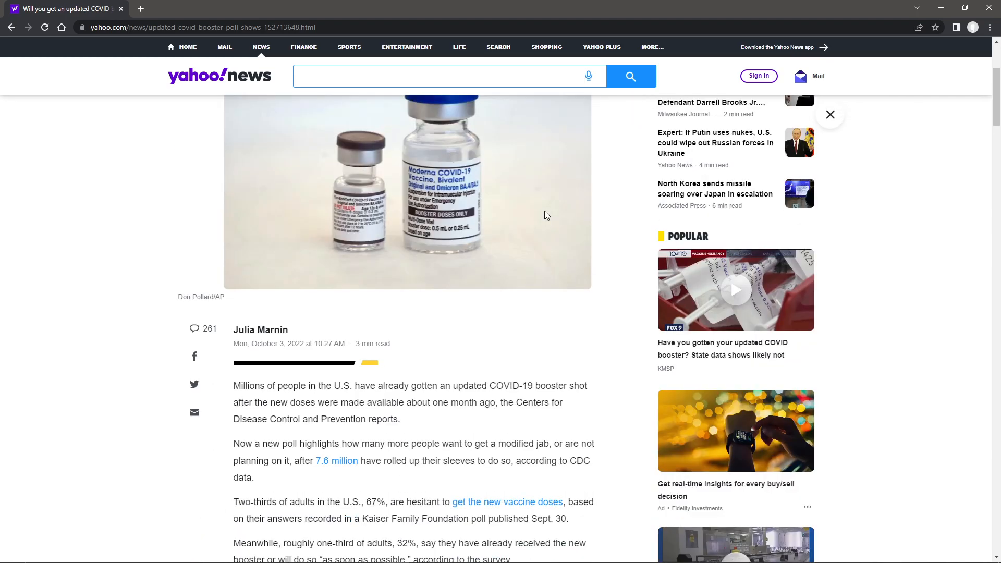
scroll(down, 3)
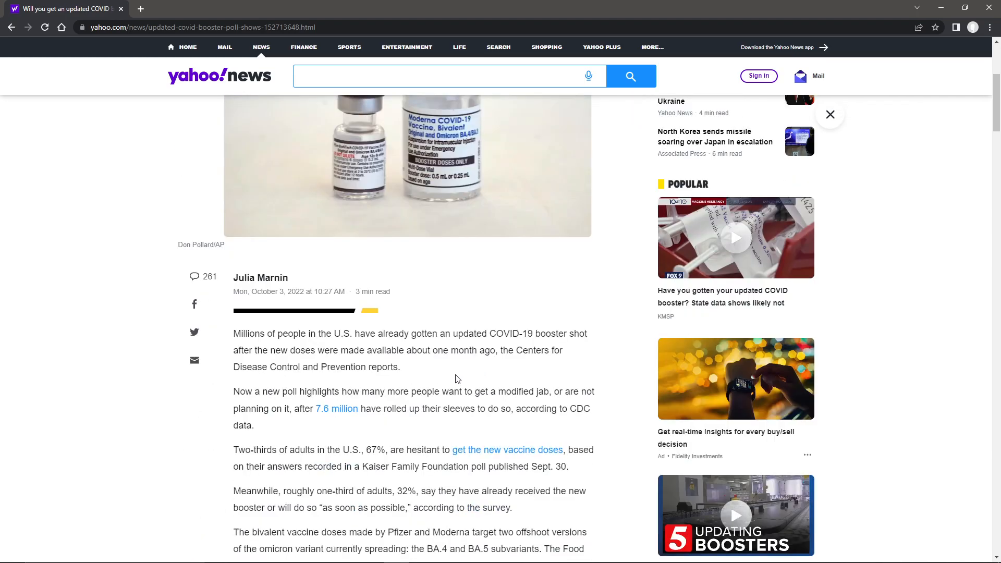
scroll(down, 3)
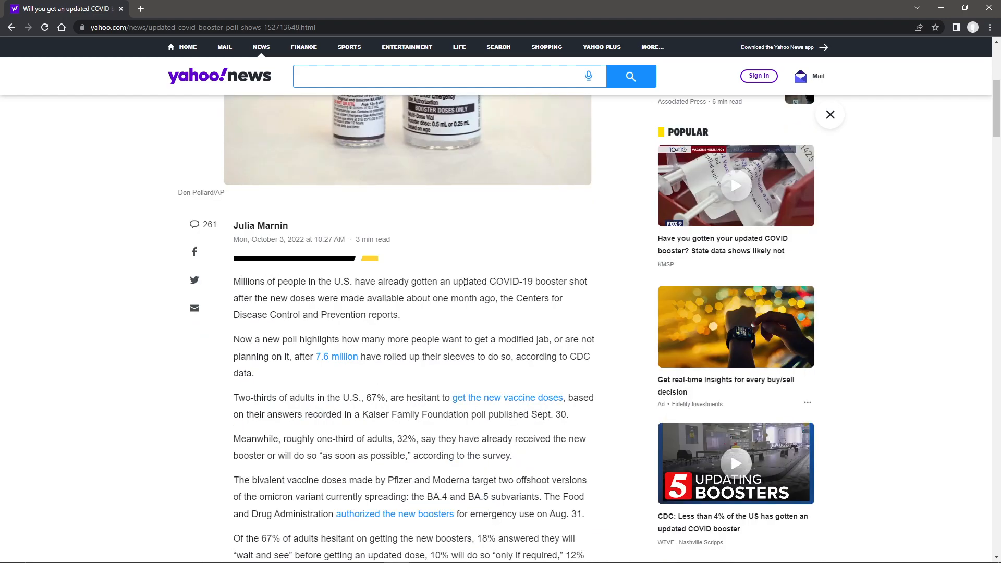
mouse_move(250, 295)
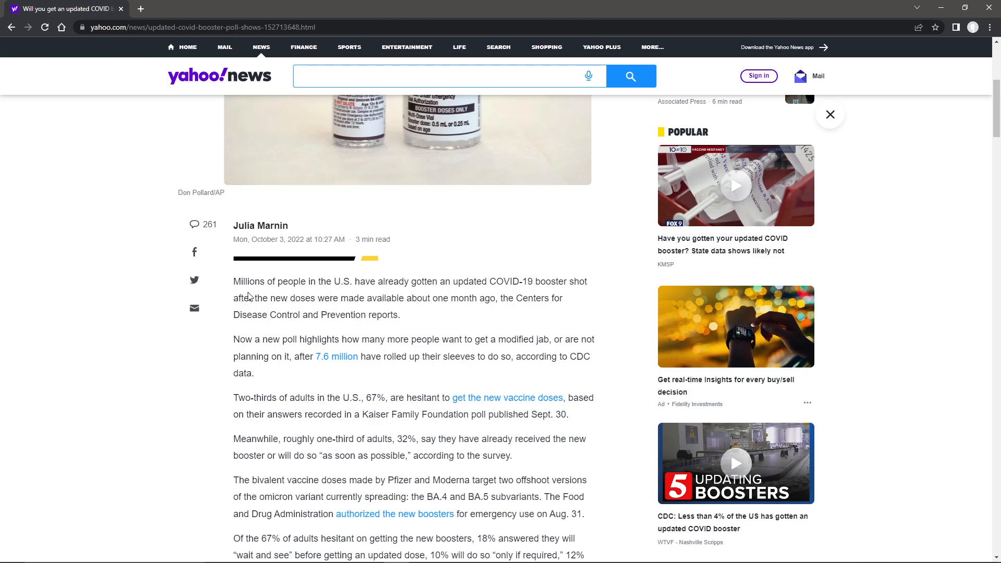
mouse_move(373, 298)
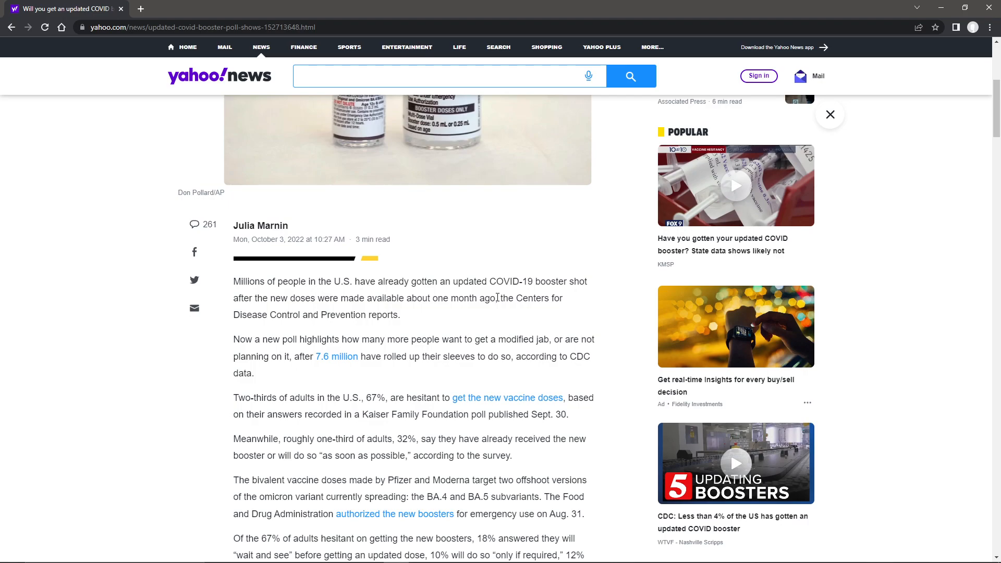
mouse_move(283, 315)
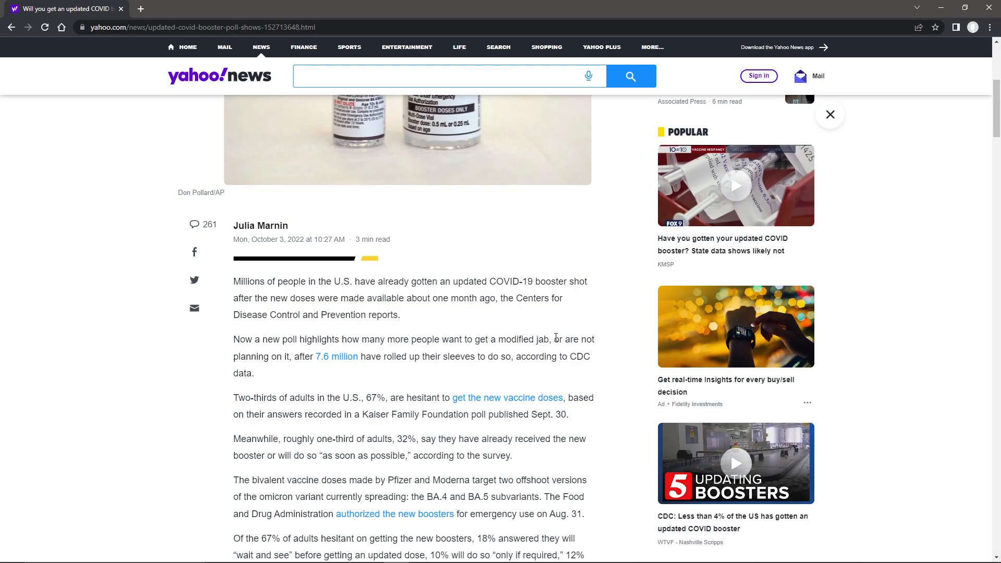
mouse_move(325, 354)
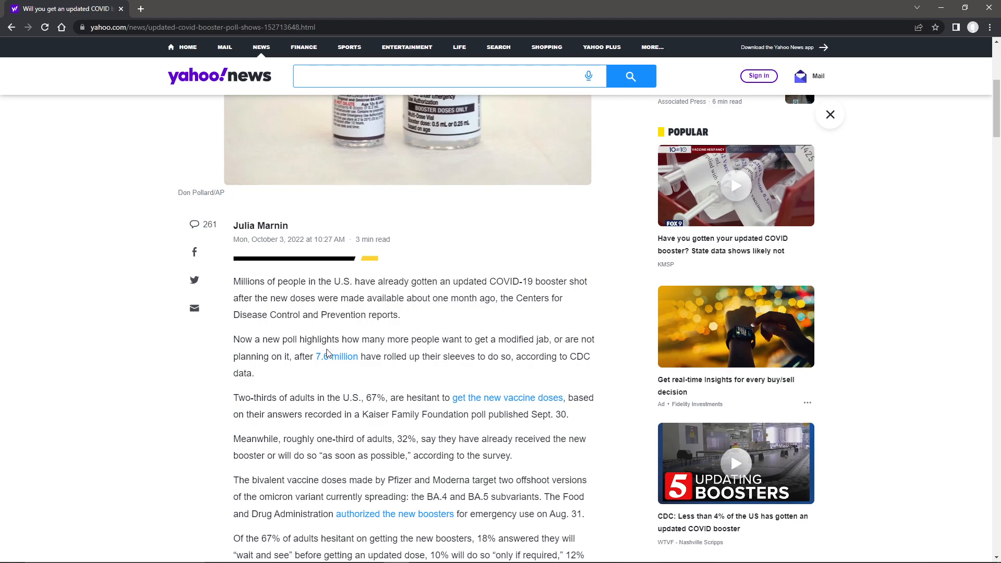
mouse_move(385, 357)
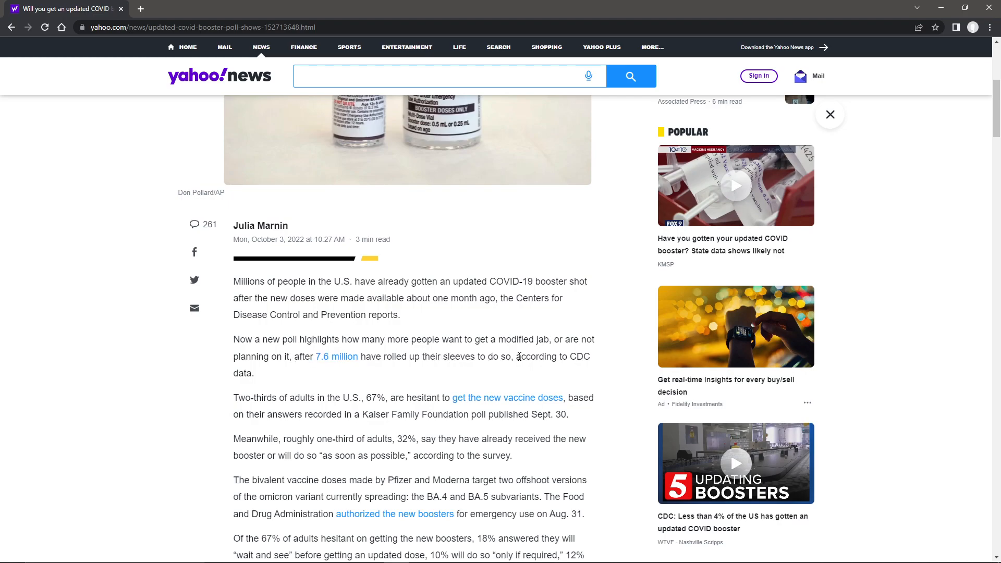
Bring the hesitant-adults breakdown into view and clear the selected Kaiser poll sentence.
scroll(down, 3)
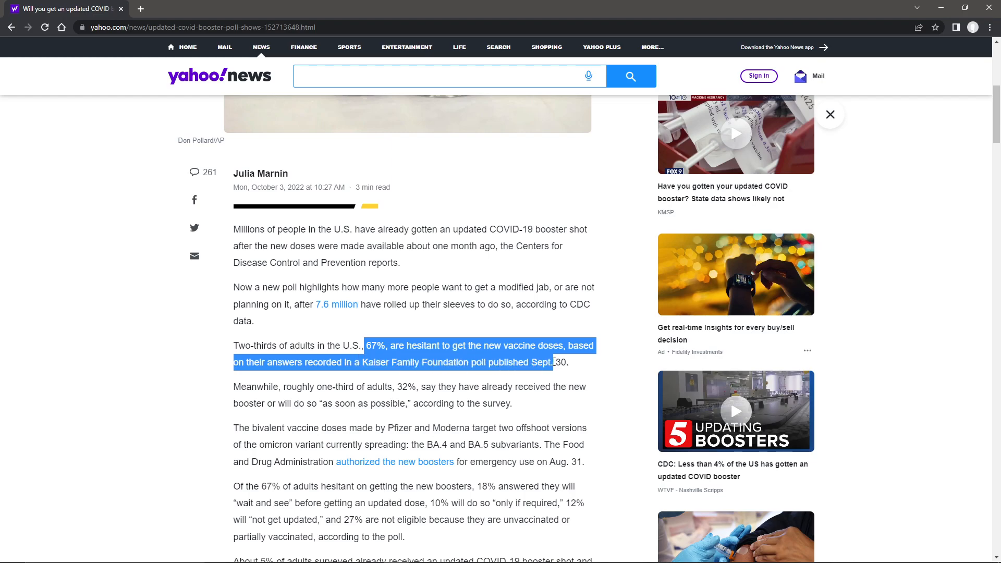
click(409, 398)
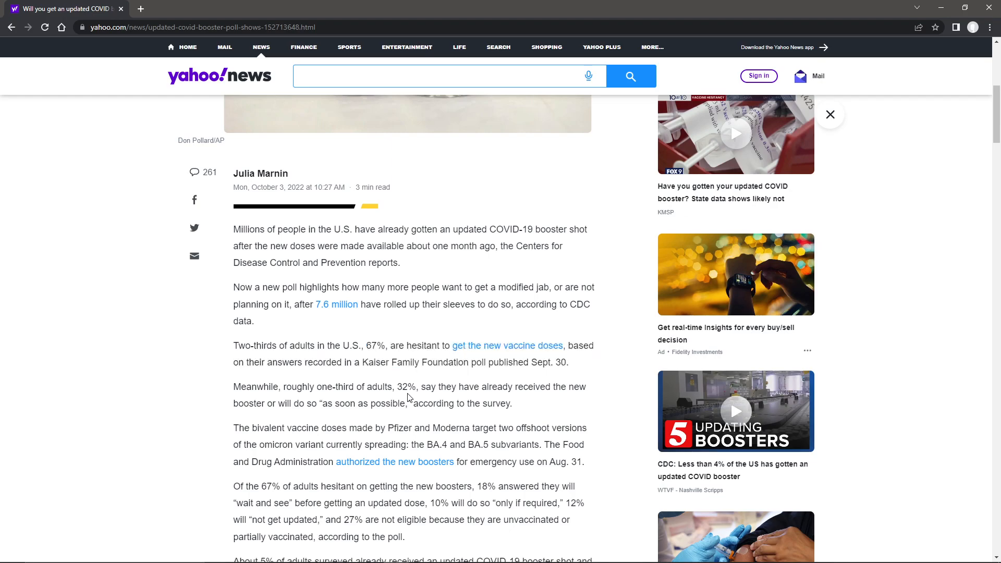
mouse_move(397, 393)
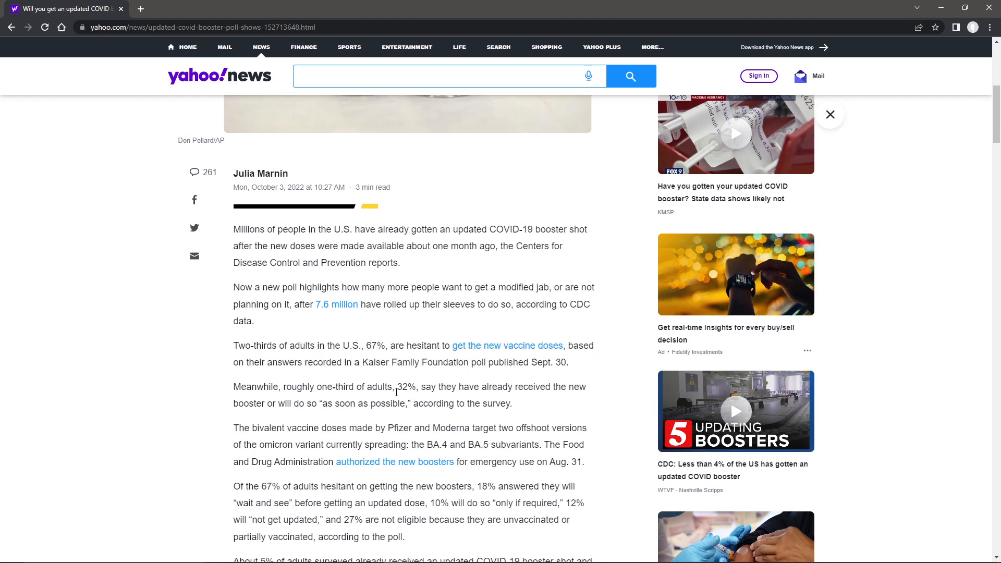
mouse_move(404, 388)
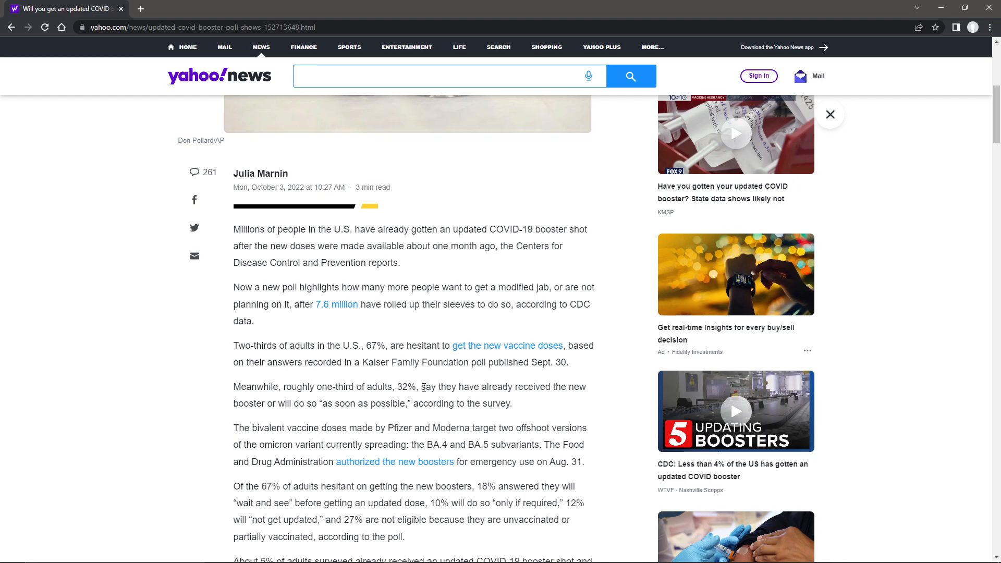
mouse_move(297, 400)
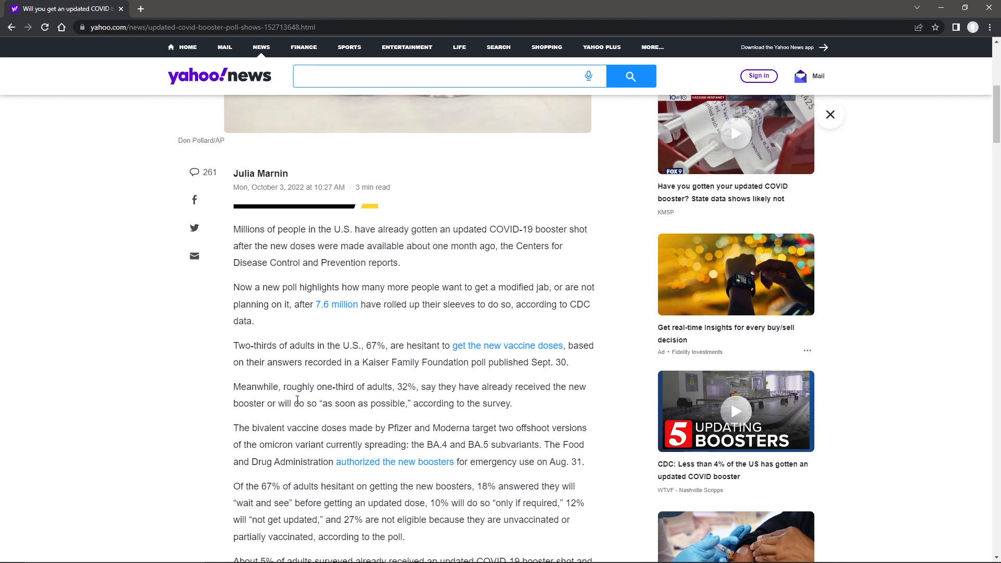
mouse_move(448, 403)
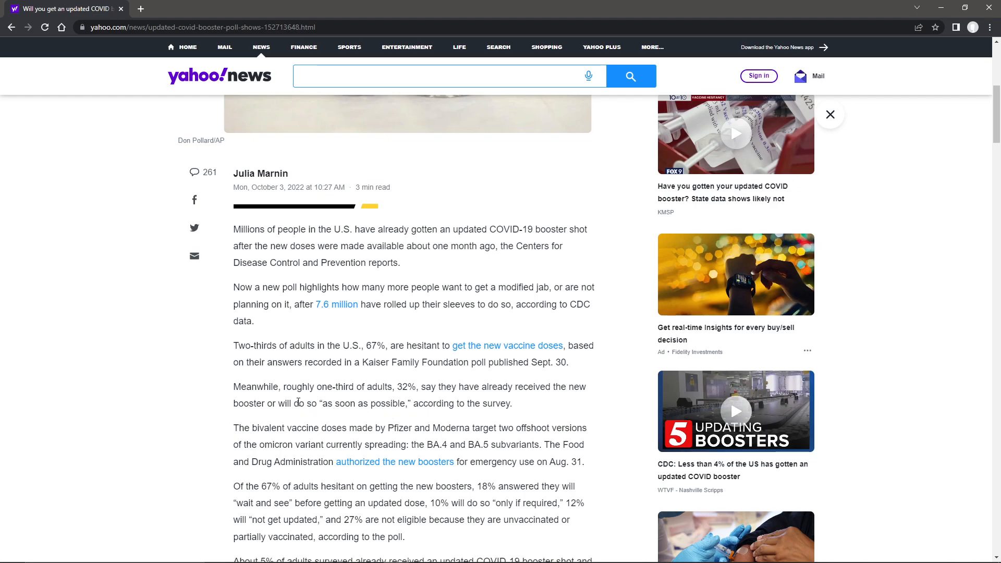
mouse_move(282, 397)
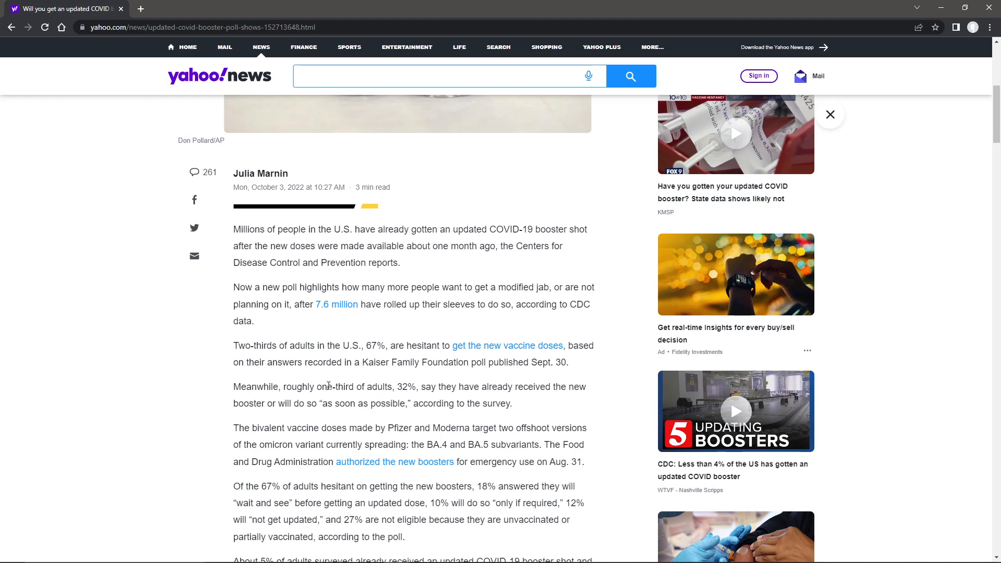
mouse_move(224, 394)
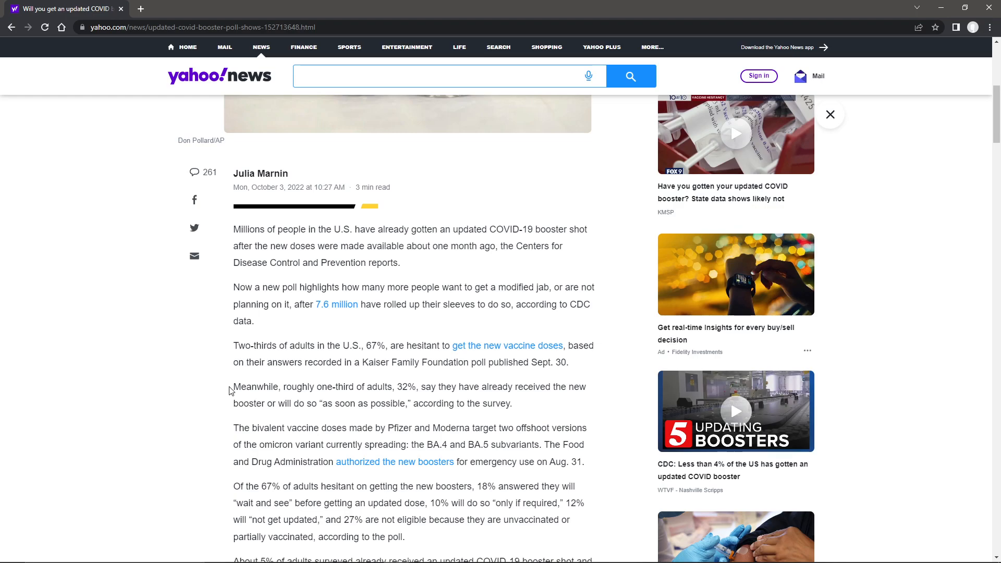
mouse_move(232, 382)
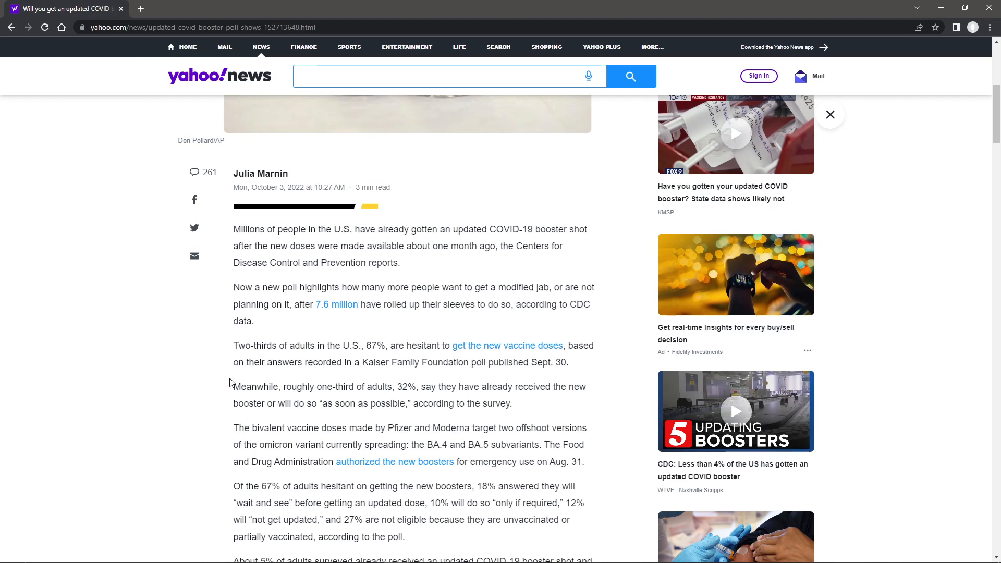
mouse_move(235, 419)
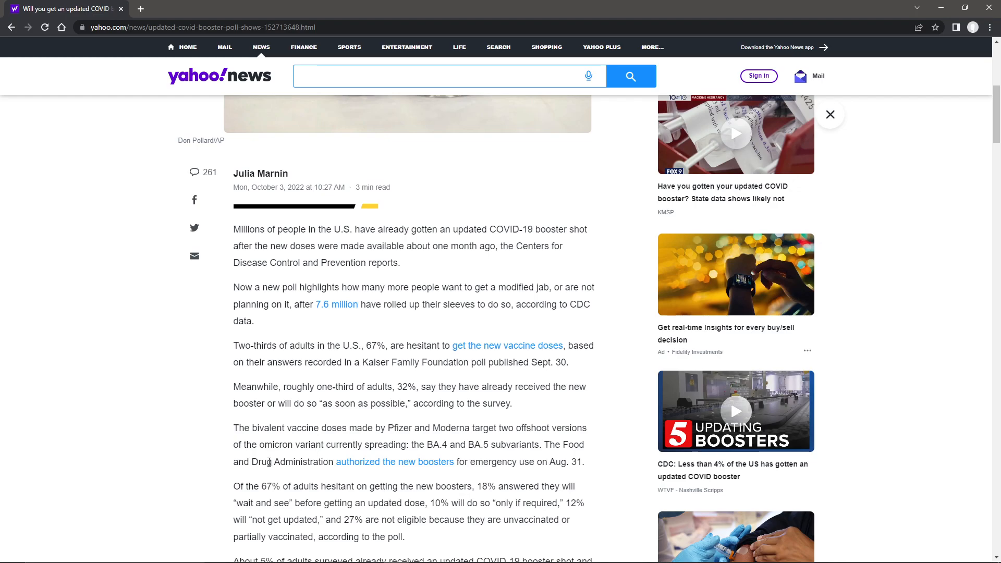
mouse_move(395, 462)
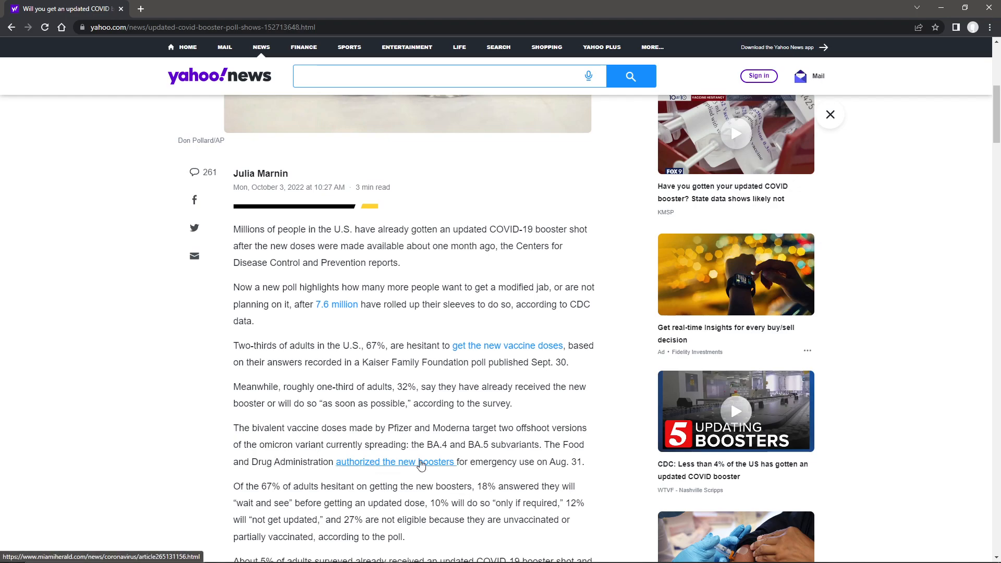
mouse_move(505, 462)
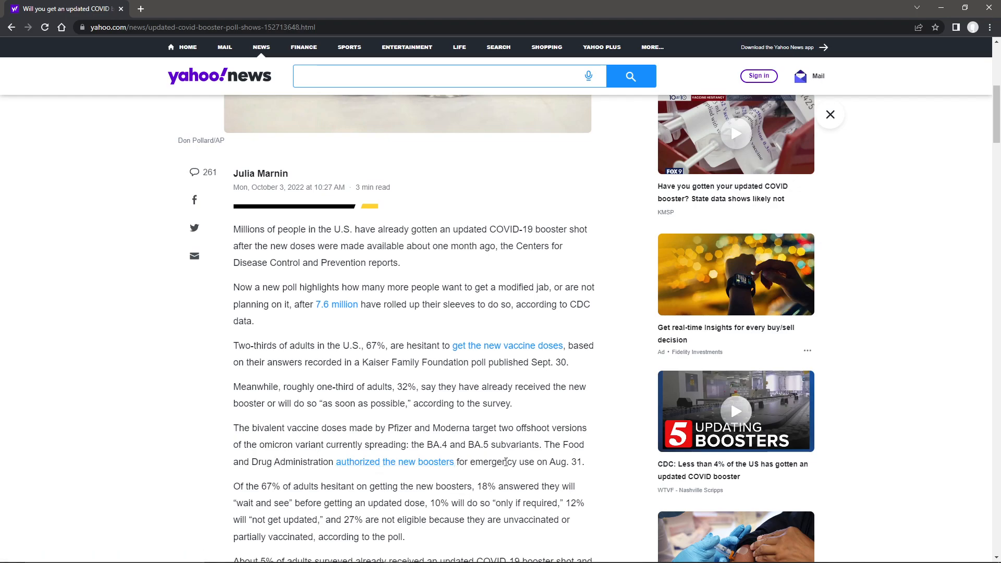
Scroll to the paragraphs on the poll sample and the omicron BA.5 and BA.4 case shares.
scroll(down, 3)
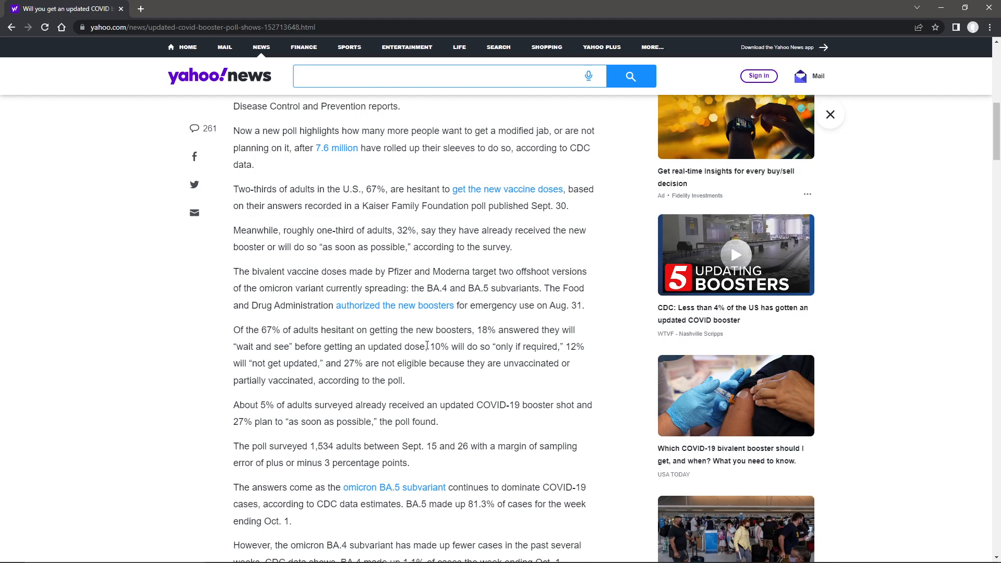
mouse_move(495, 345)
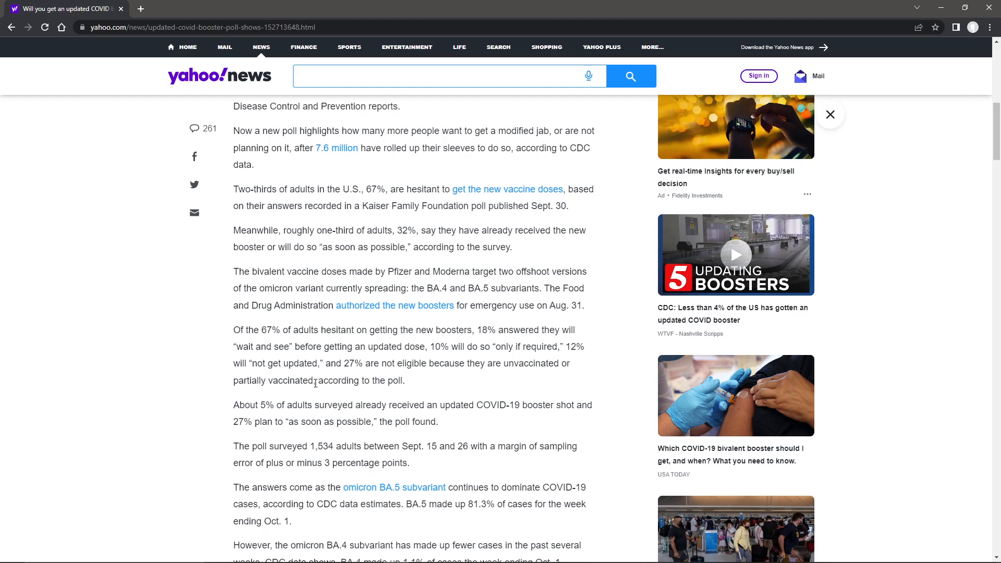
mouse_move(272, 405)
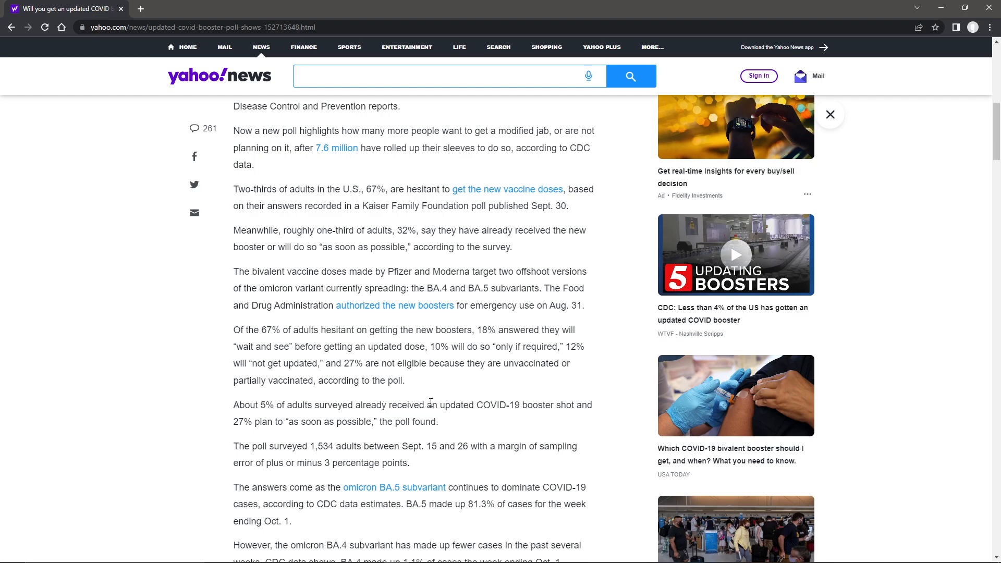
mouse_move(403, 420)
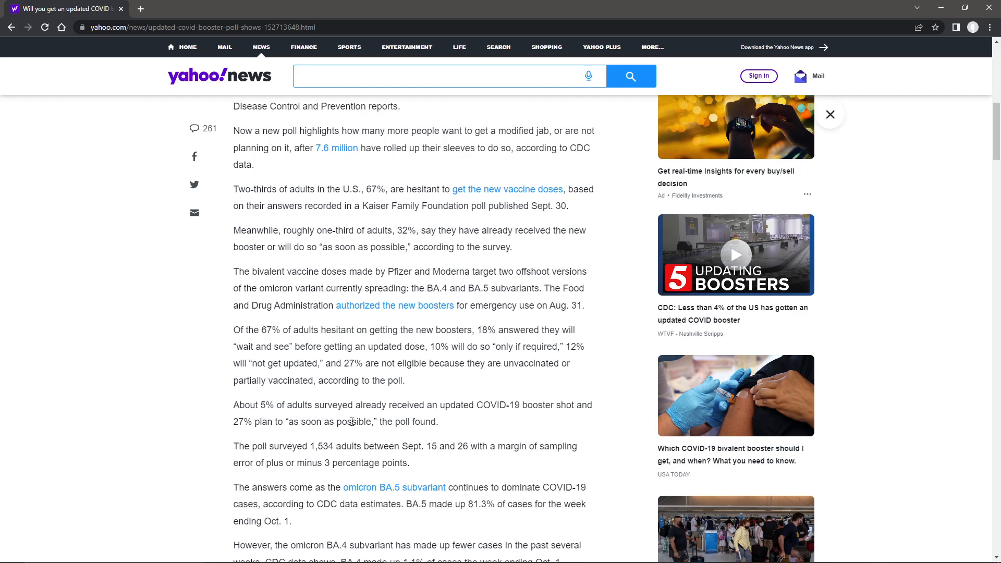
mouse_move(314, 418)
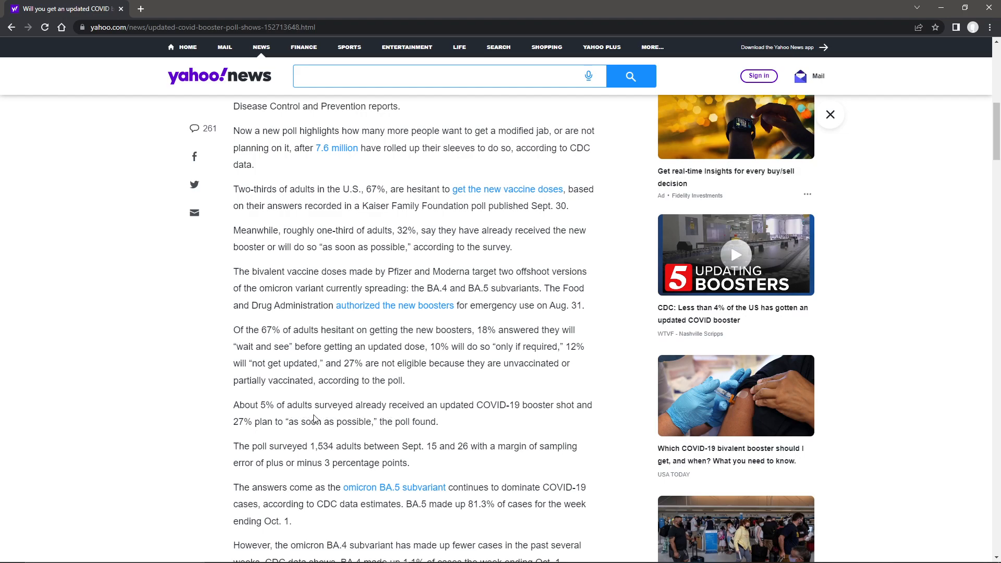
scroll(down, 3)
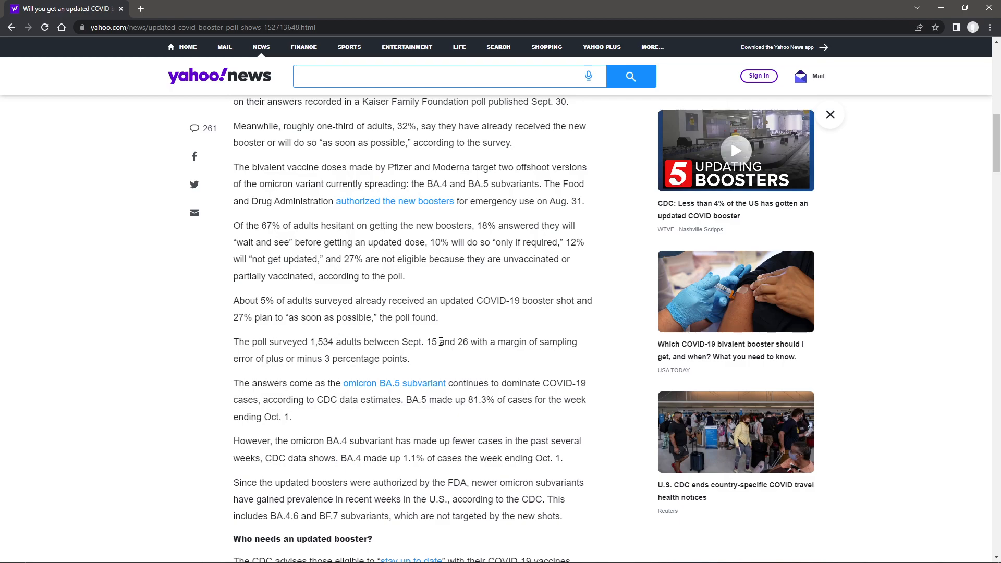
mouse_move(466, 342)
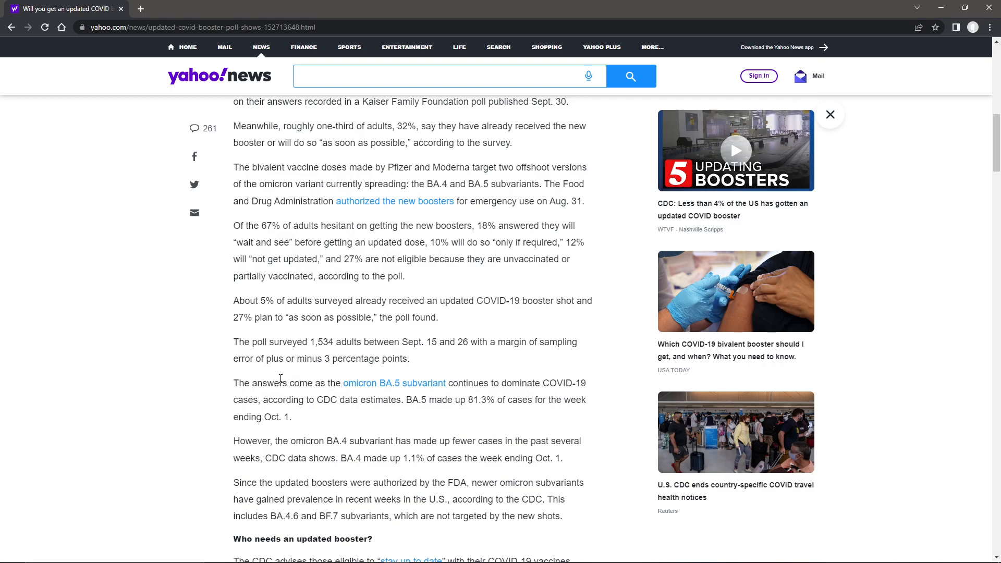
Read the paragraph on untargeted subvariants BA.4.6 and BF.7, briefly highlighting their names.
scroll(down, 3)
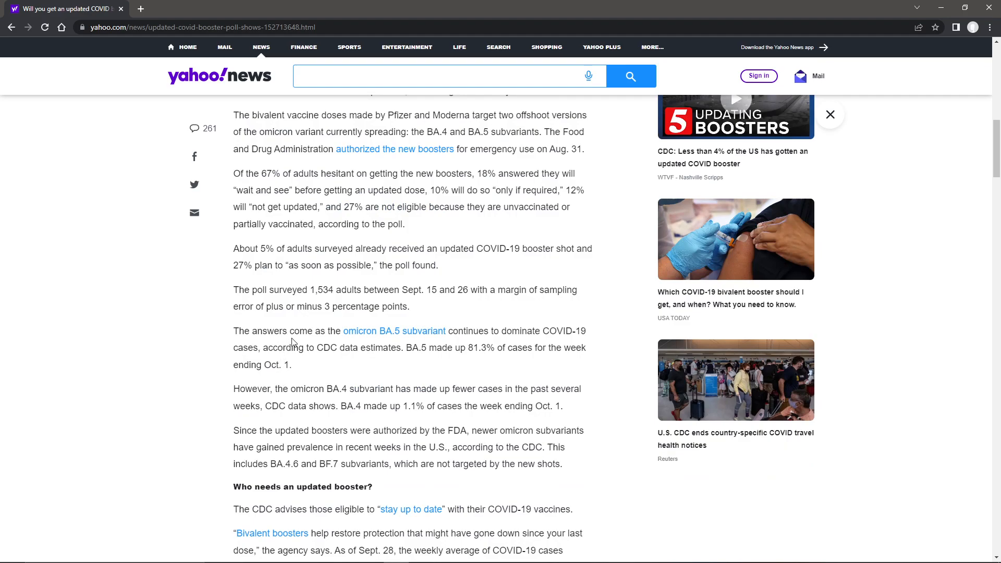
mouse_move(490, 335)
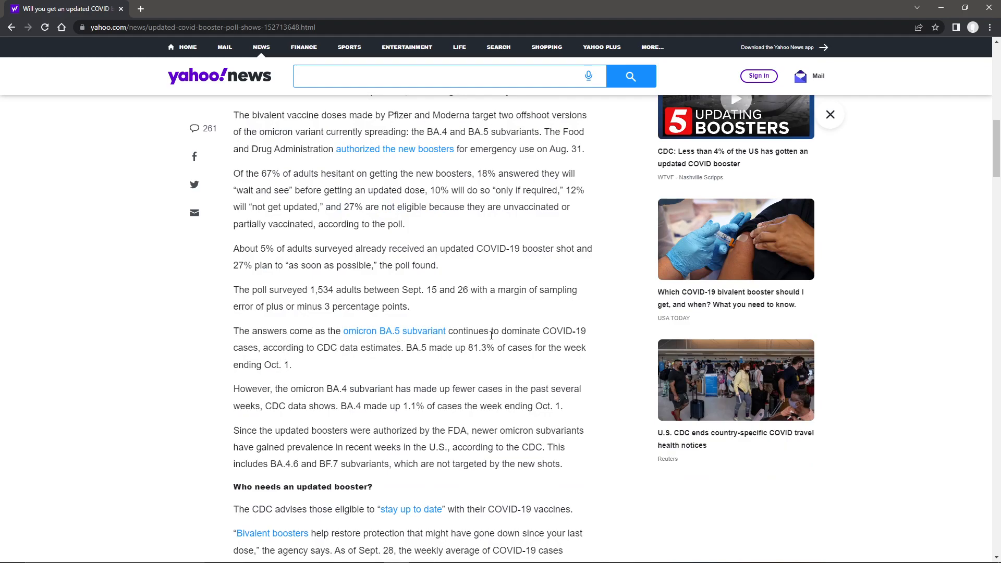
mouse_move(268, 345)
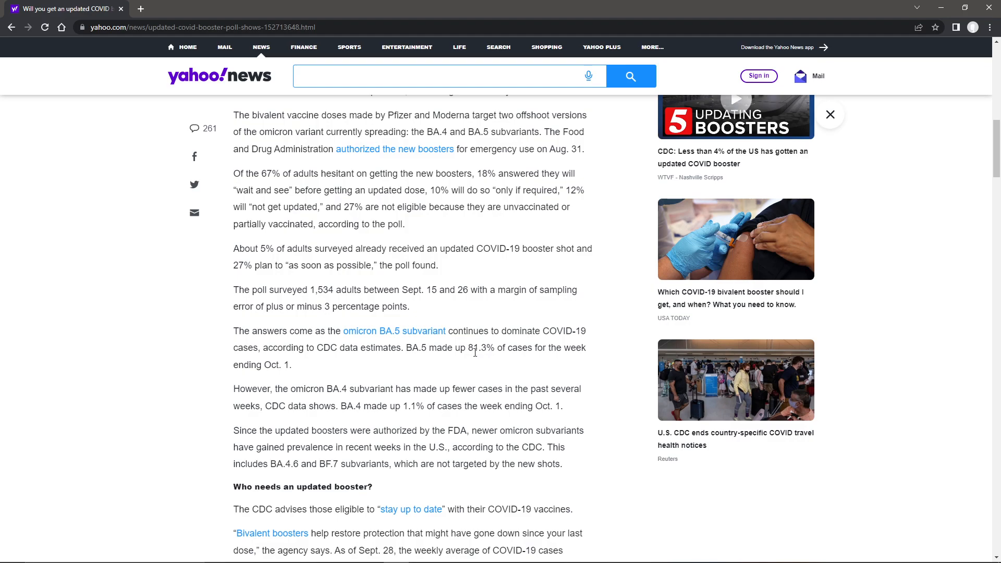
mouse_move(262, 382)
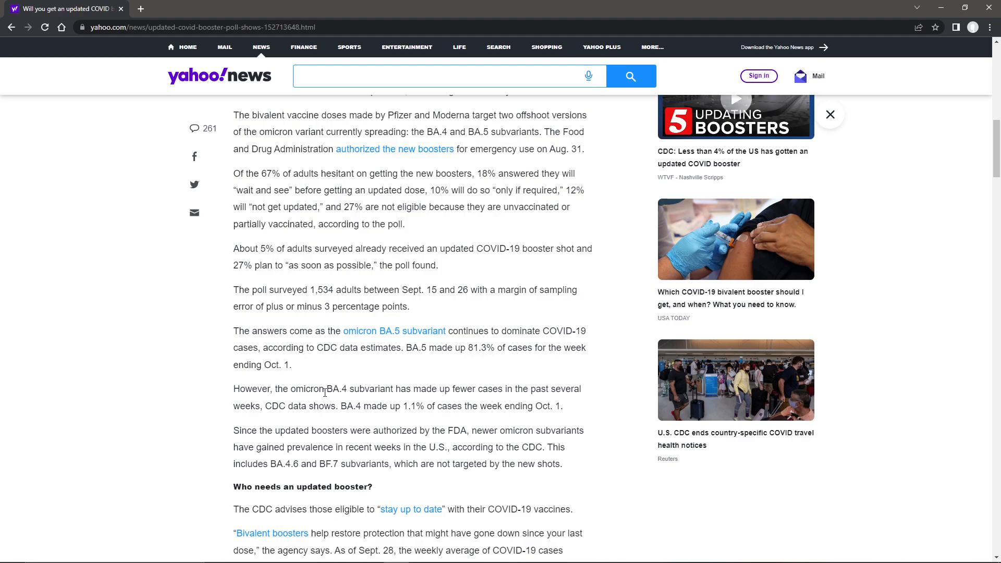
mouse_move(395, 388)
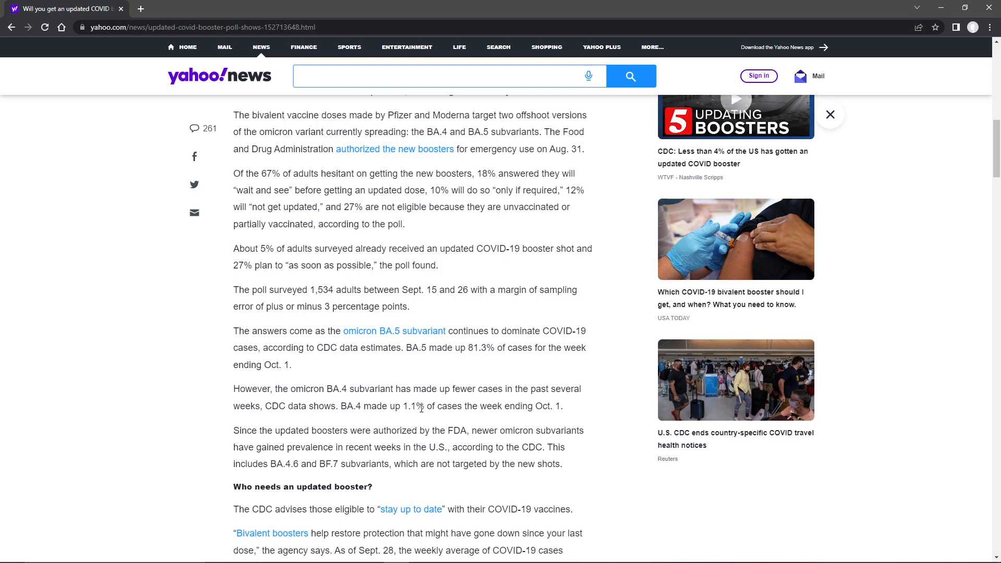
mouse_move(544, 406)
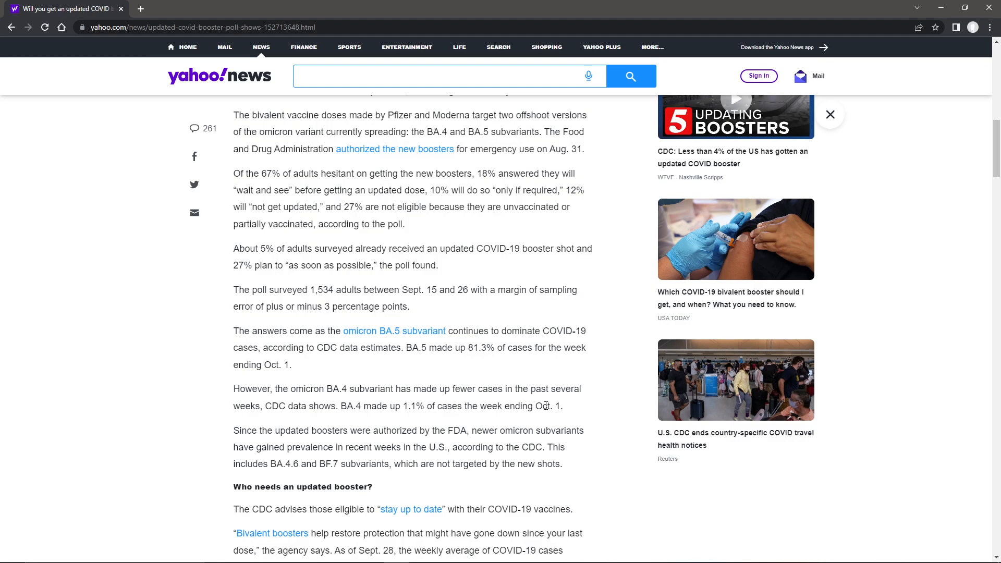
mouse_move(486, 358)
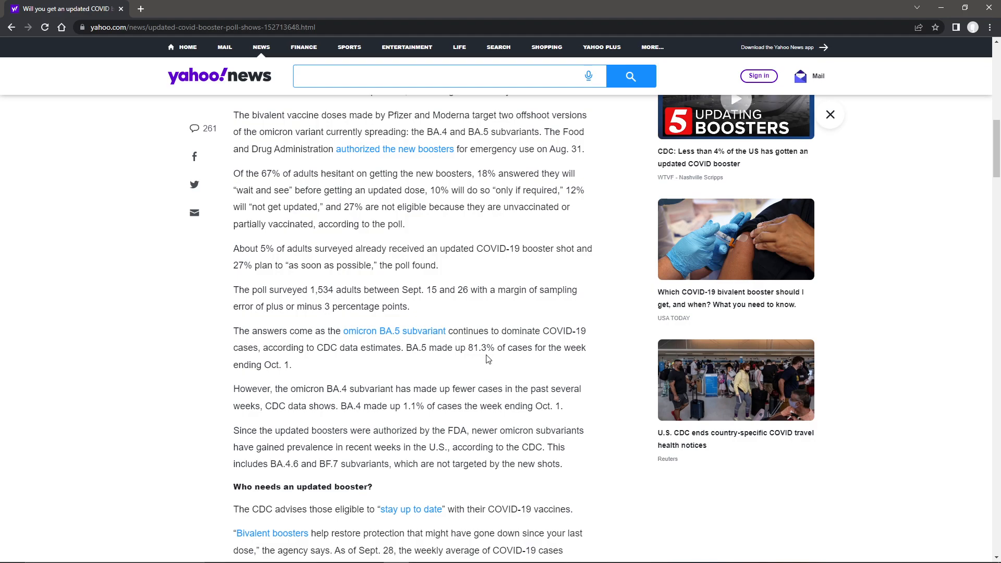
mouse_move(360, 427)
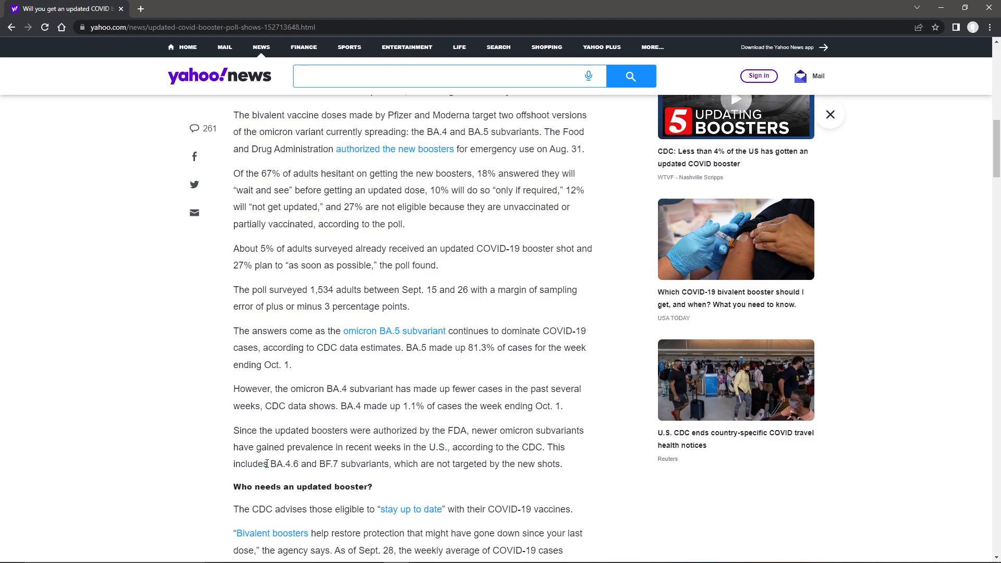
double_click(280, 463)
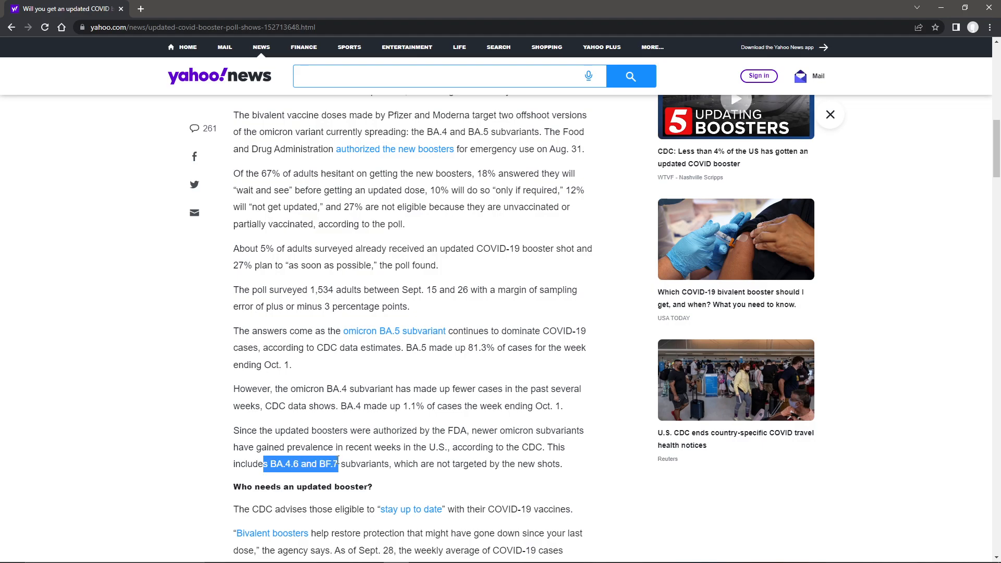
mouse_move(355, 461)
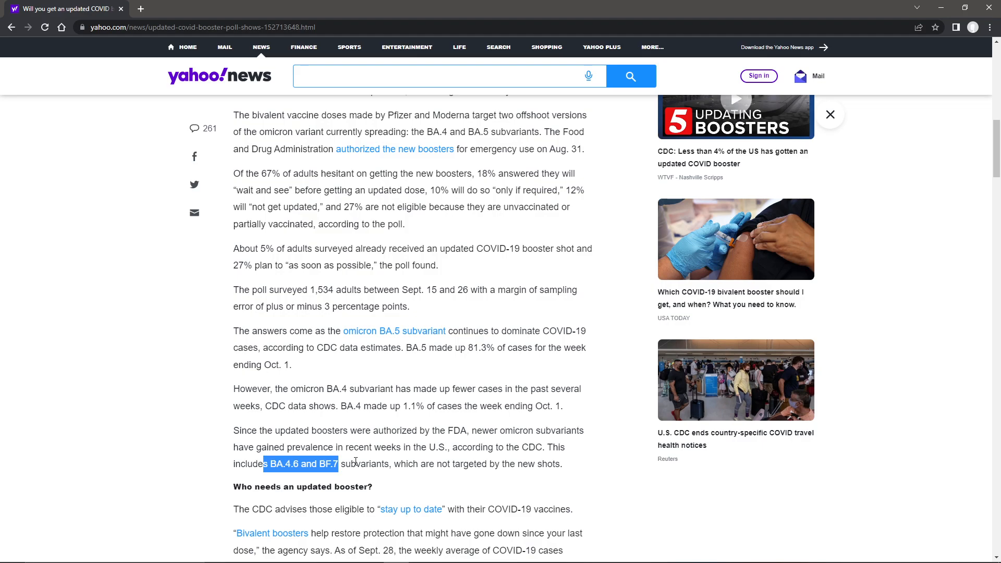
click(358, 463)
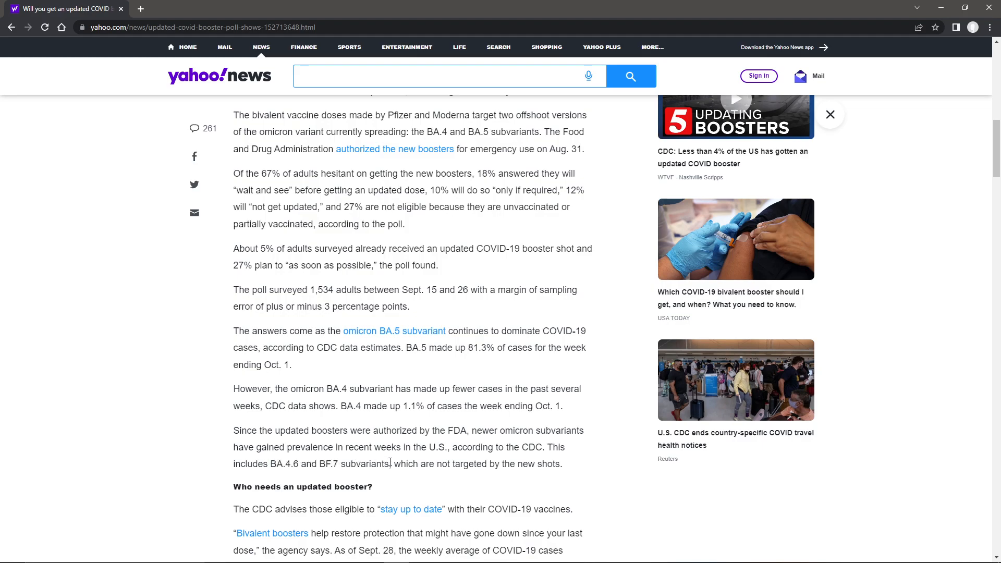
mouse_move(499, 462)
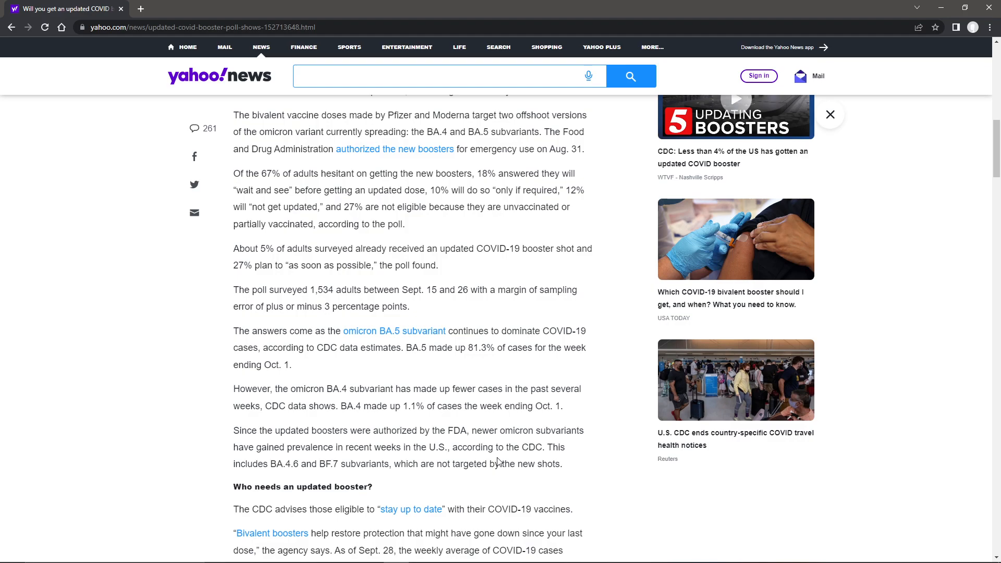
Scroll to the CDC eligibility paragraphs for Pfizer and Moderna boosters, clearing the Bivalent boosters highlight.
scroll(down, 3)
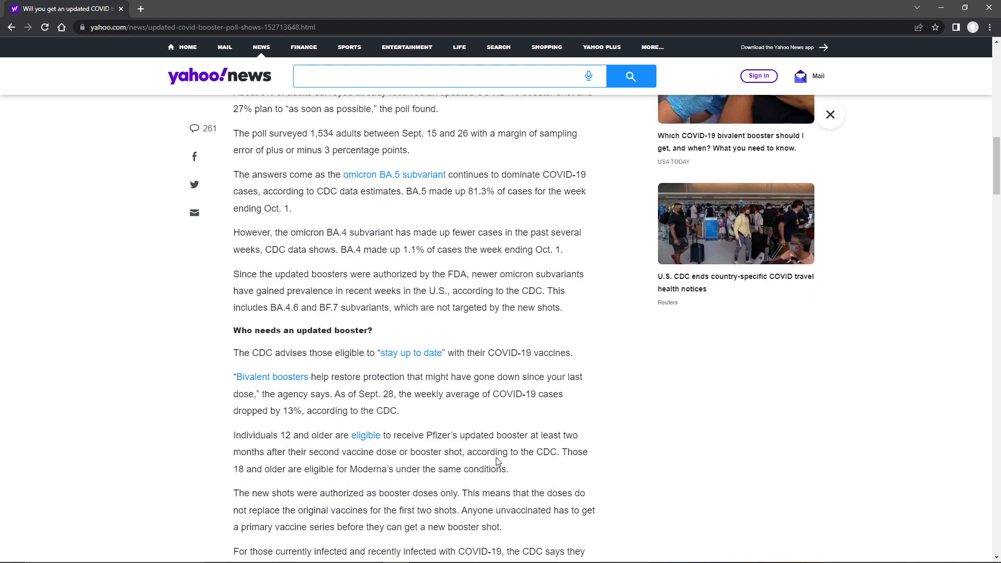
scroll(down, 3)
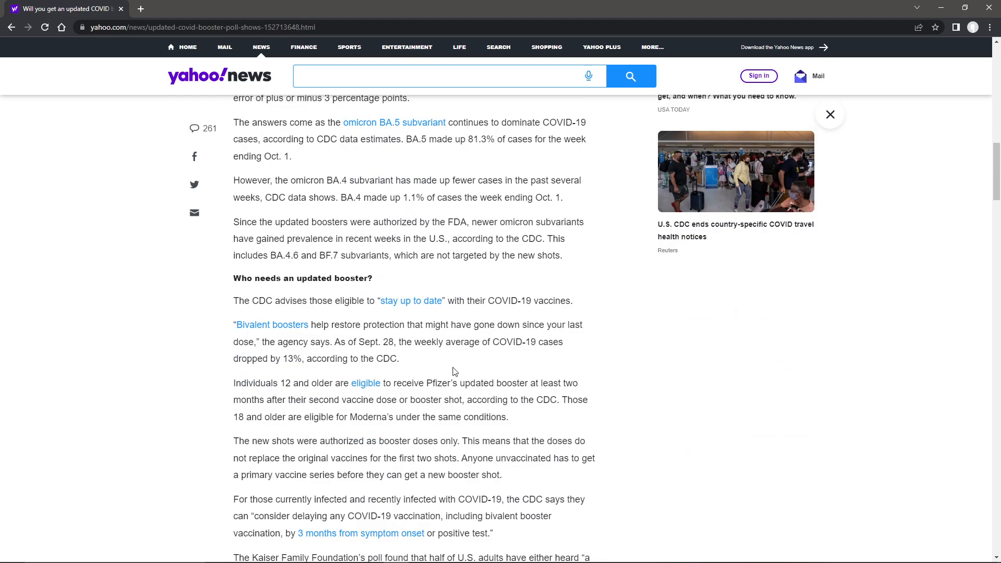
mouse_move(499, 300)
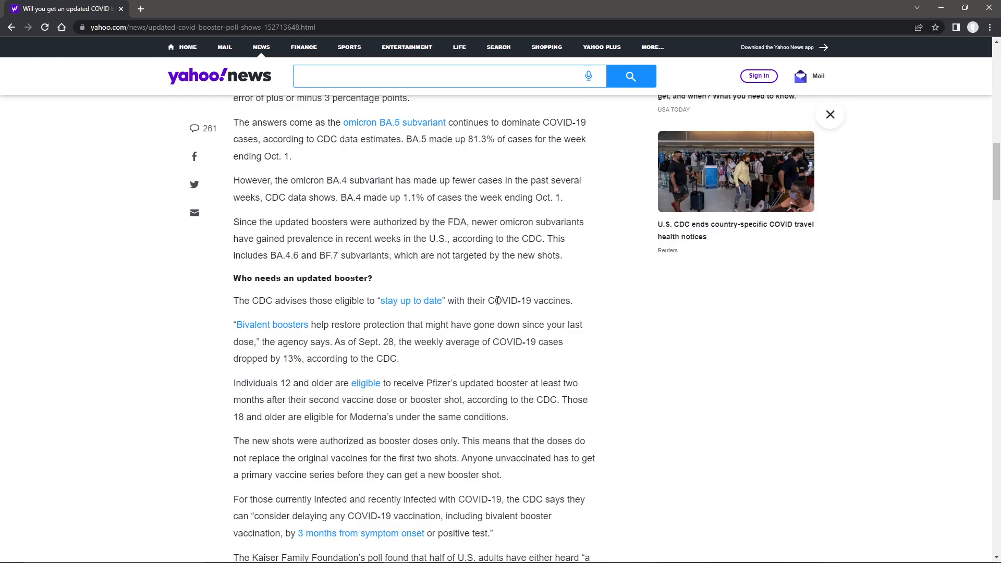
mouse_move(376, 335)
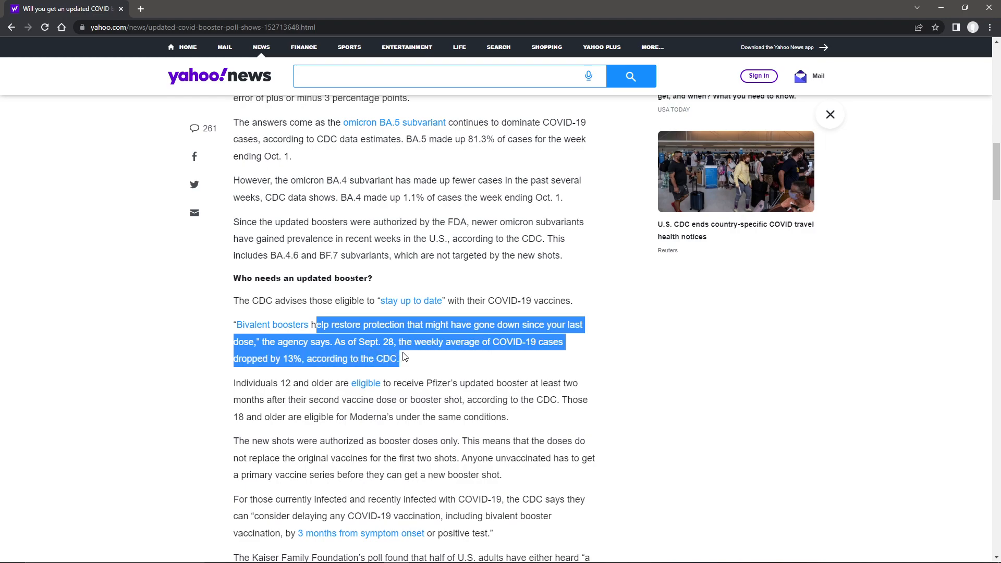
click(420, 362)
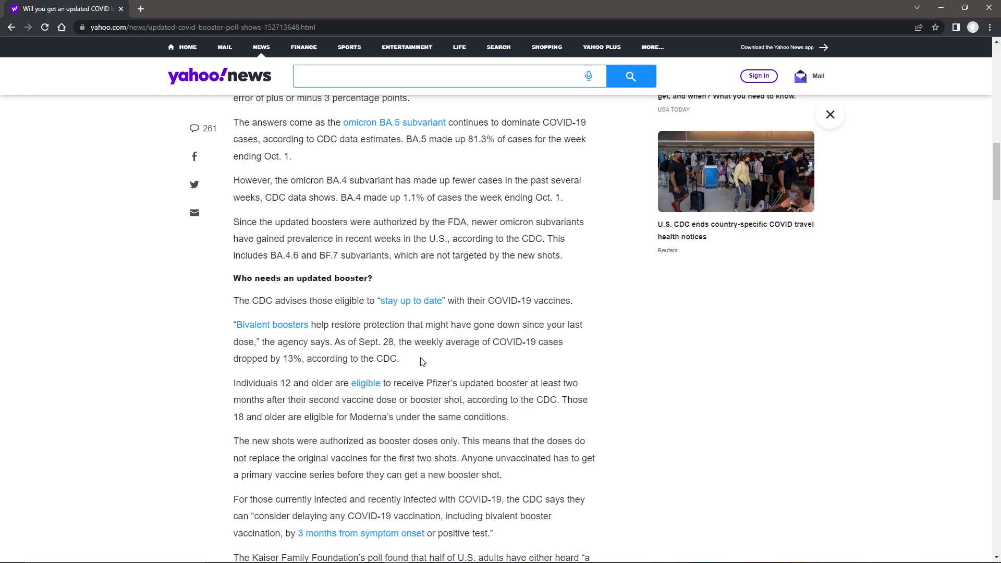
mouse_move(308, 384)
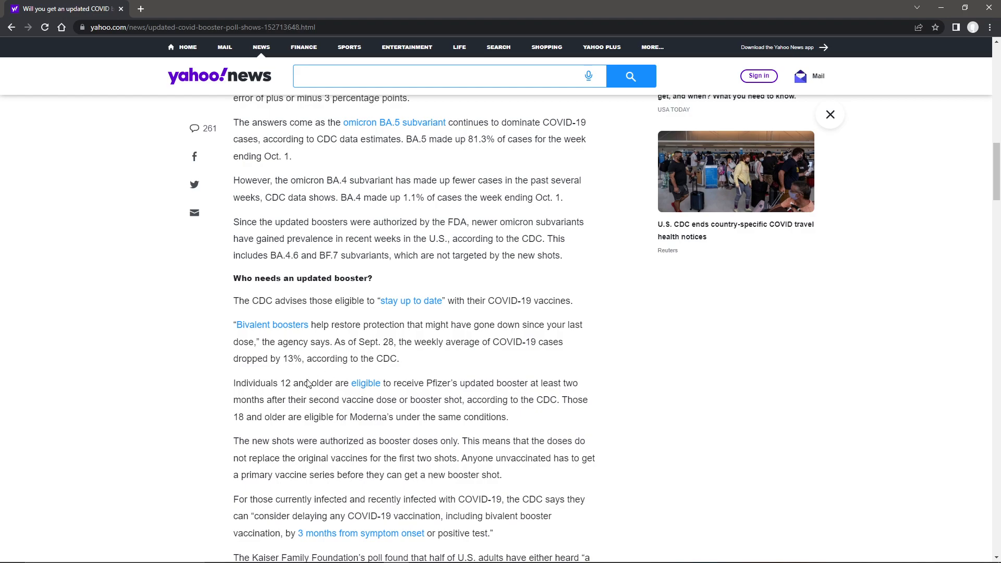
mouse_move(289, 399)
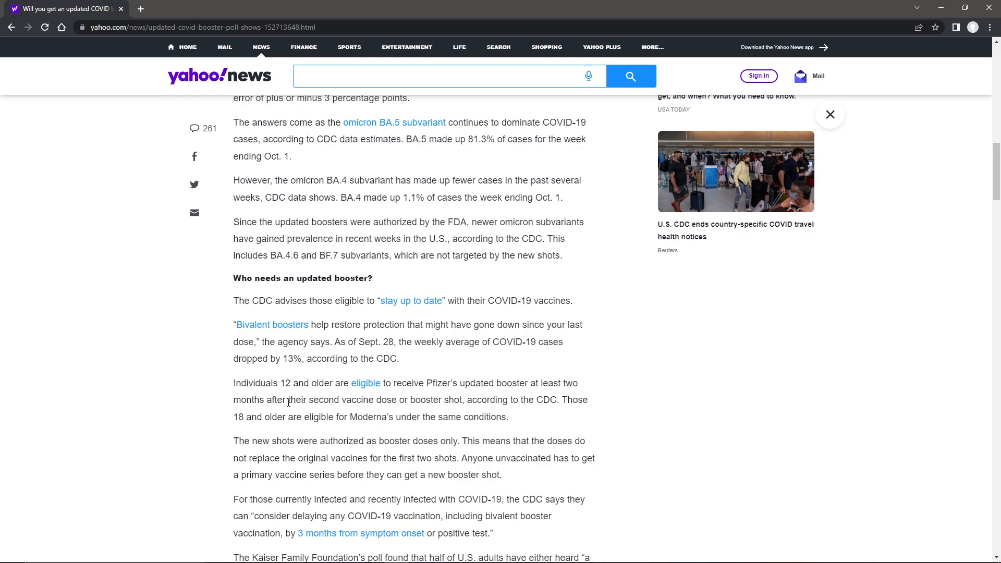
mouse_move(237, 429)
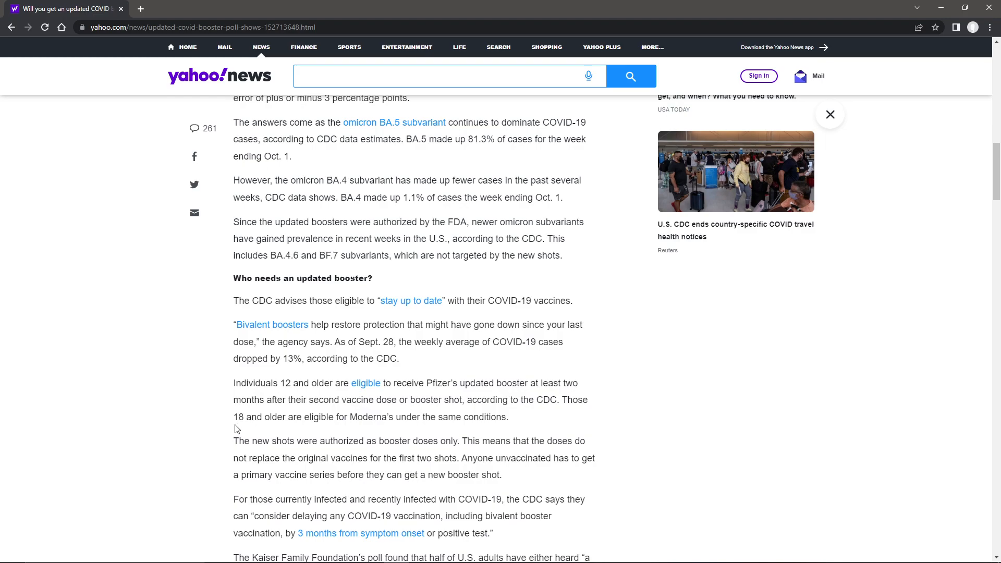
scroll(down, 3)
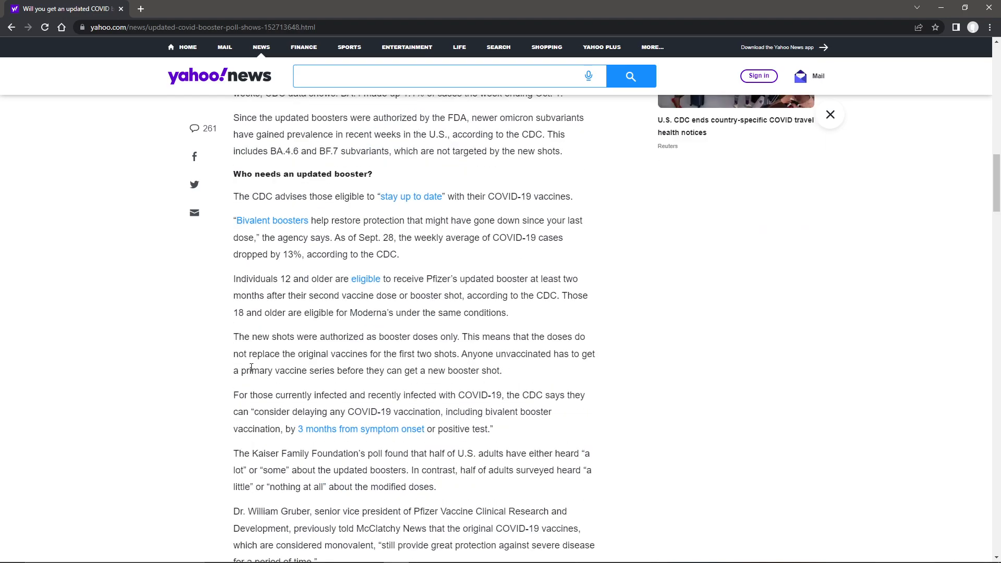
mouse_move(395, 283)
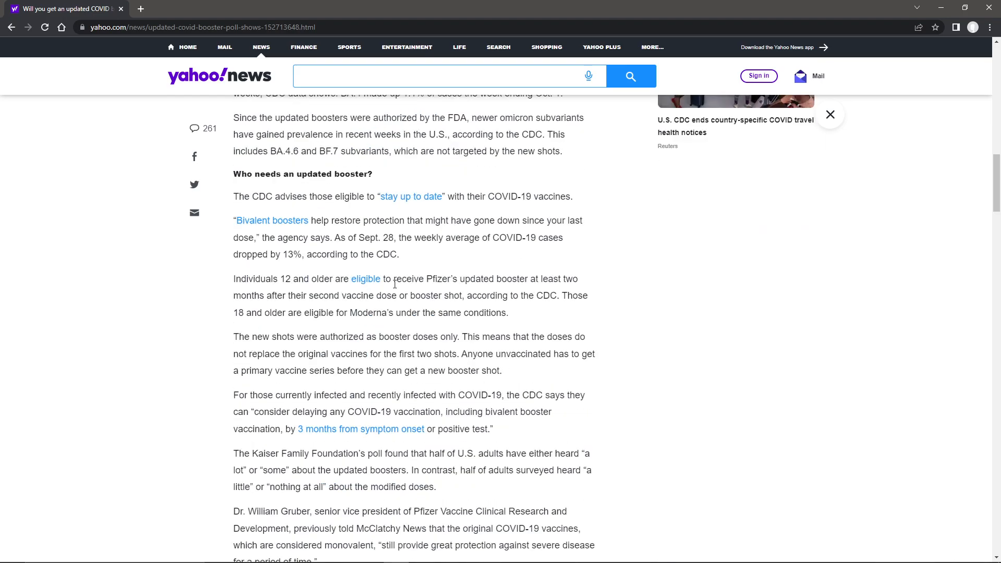
mouse_move(532, 275)
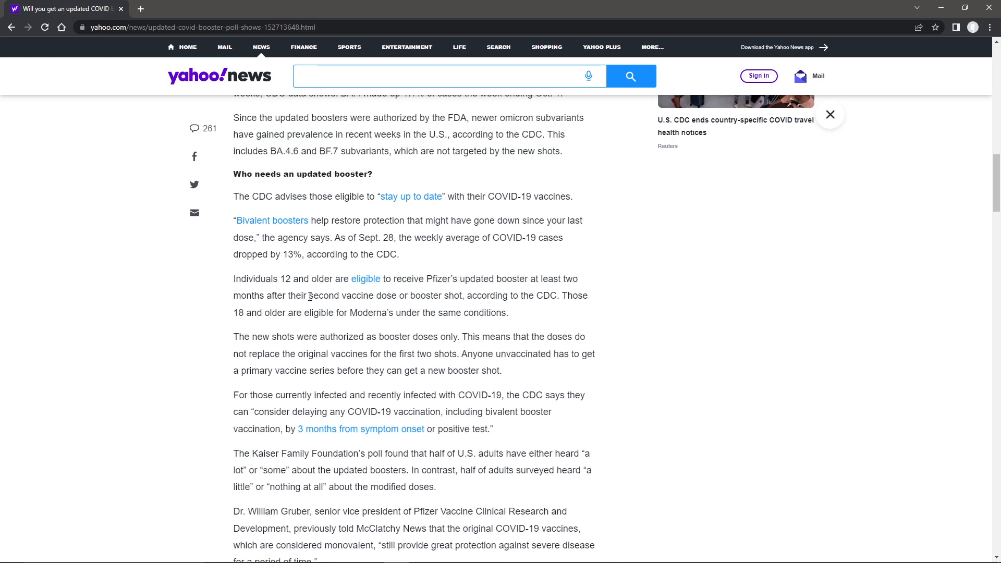
mouse_move(401, 291)
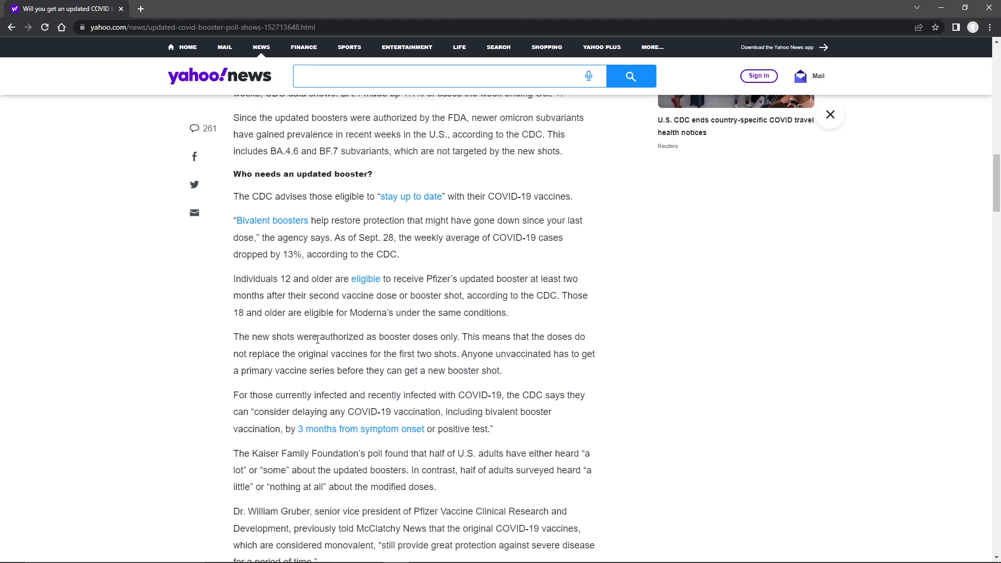
mouse_move(464, 337)
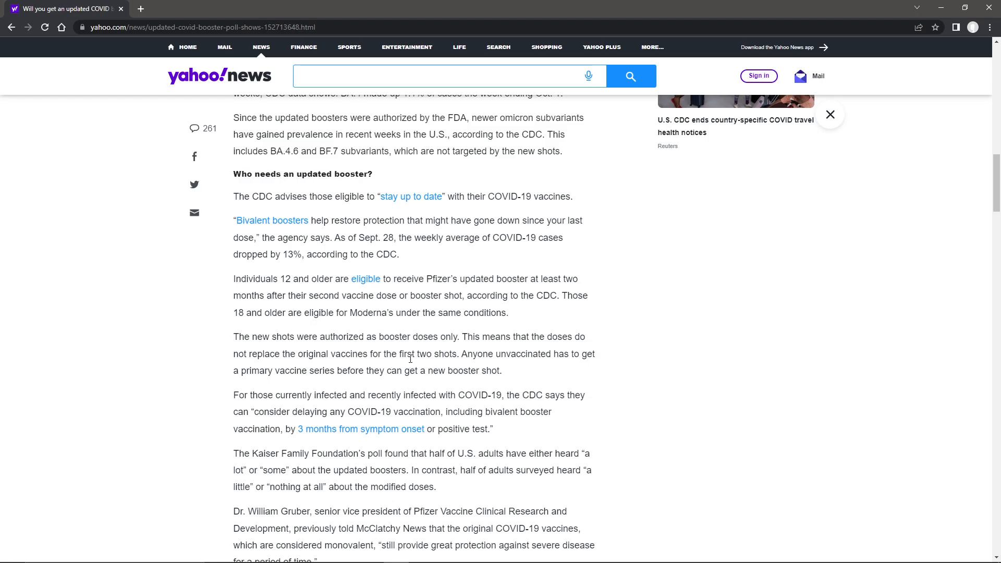
mouse_move(469, 351)
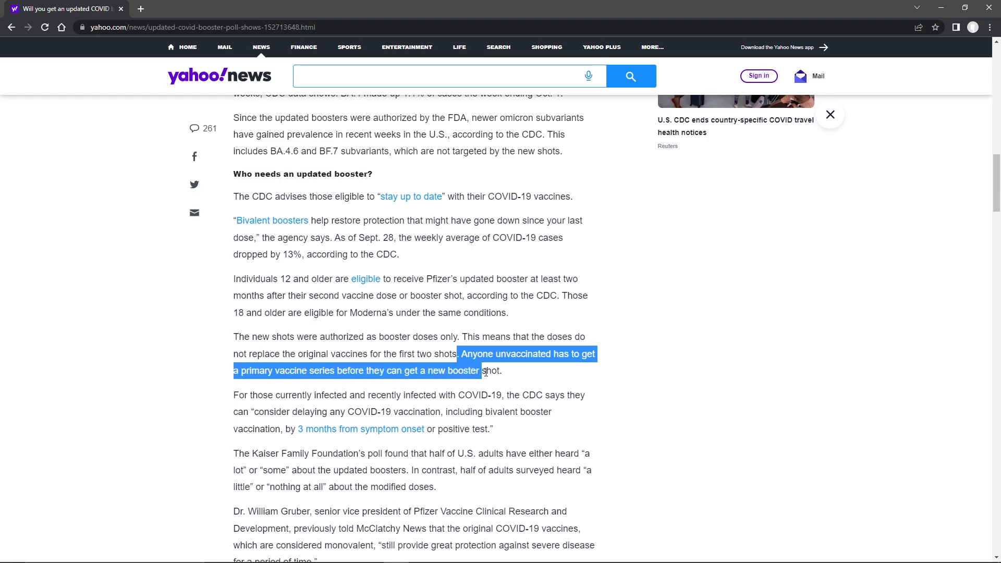
click(476, 407)
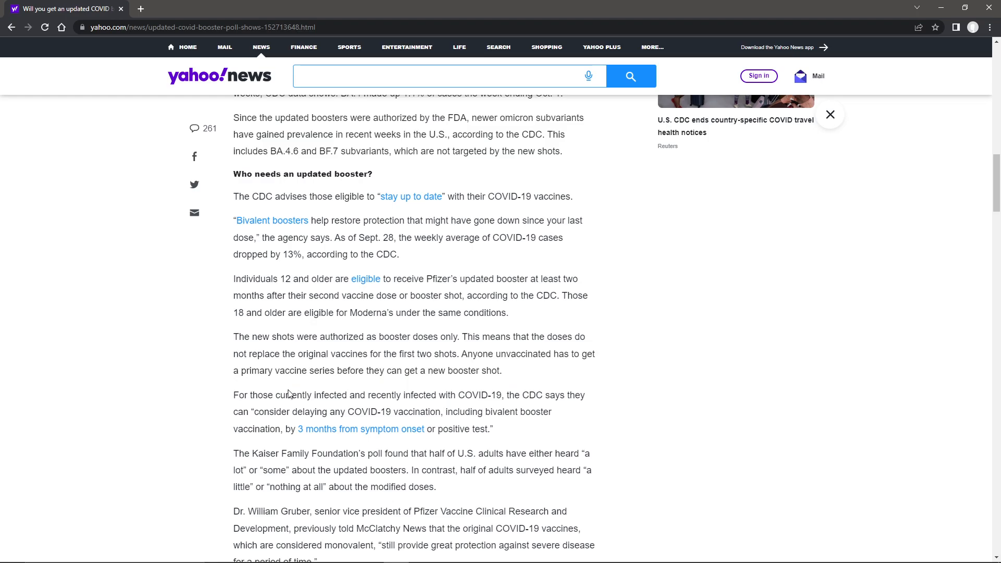
mouse_move(366, 394)
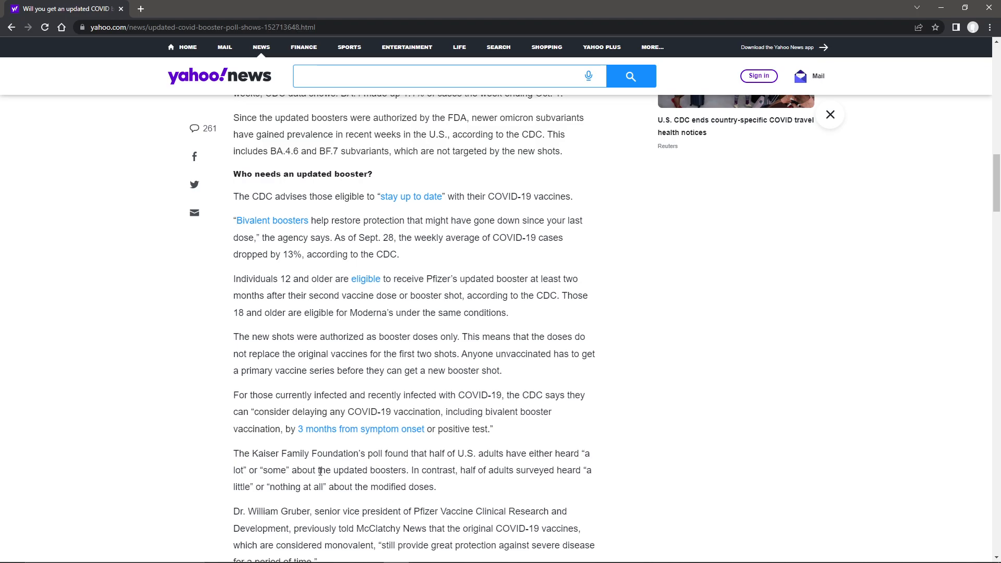
Read the Kaiser findings and the Pfizer quote on eroding protection against milder illness, clearing highlights.
scroll(down, 3)
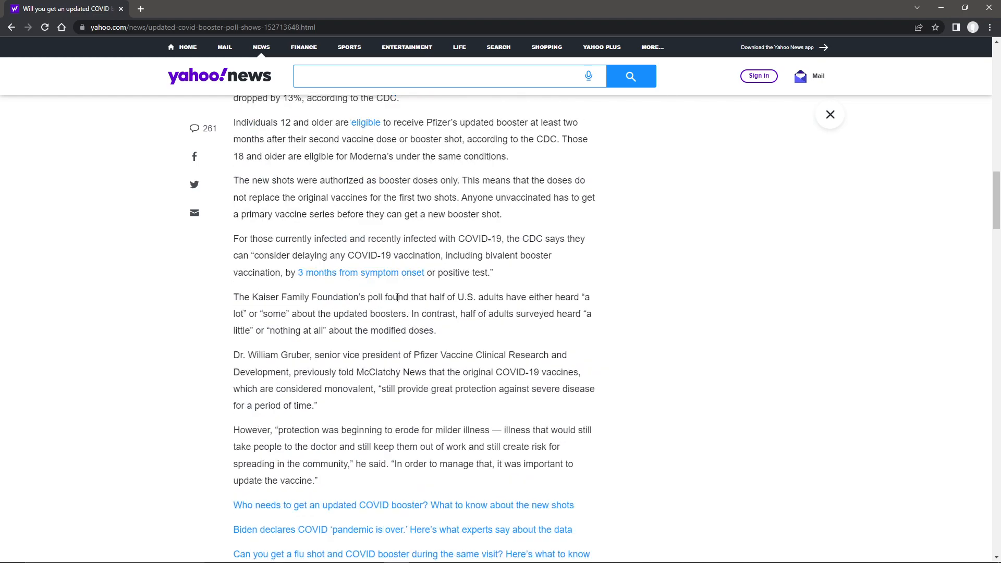
mouse_move(542, 297)
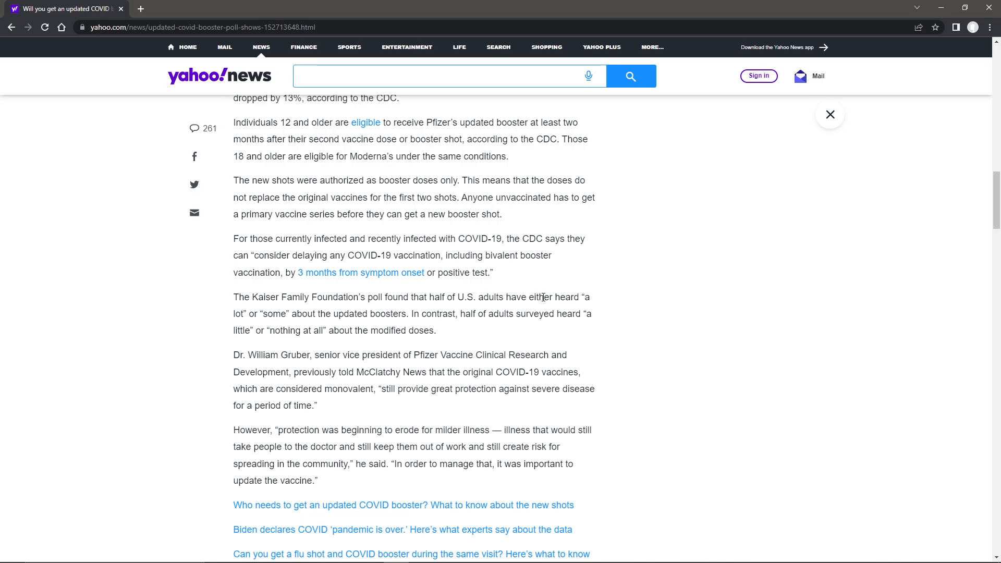
mouse_move(277, 314)
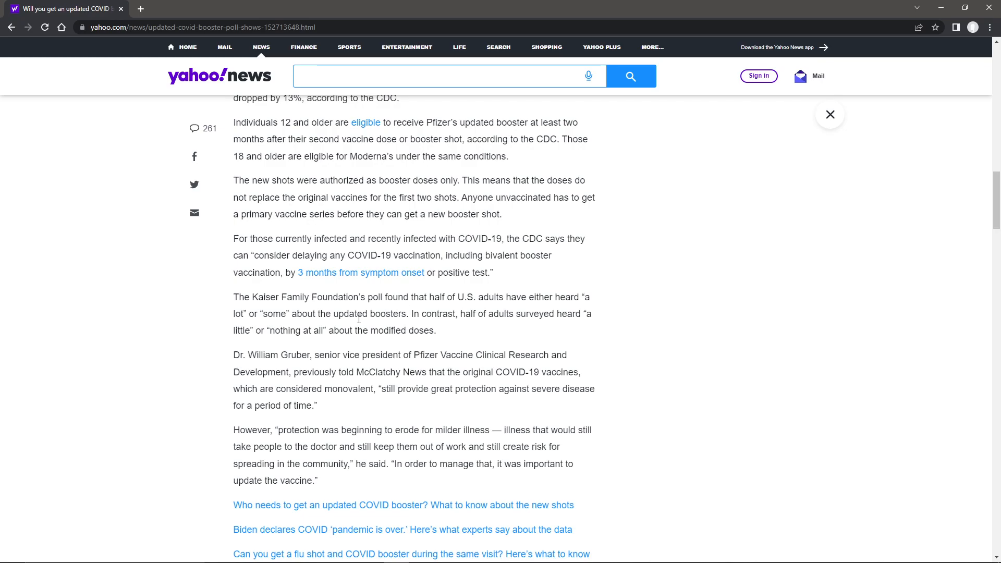
mouse_move(255, 335)
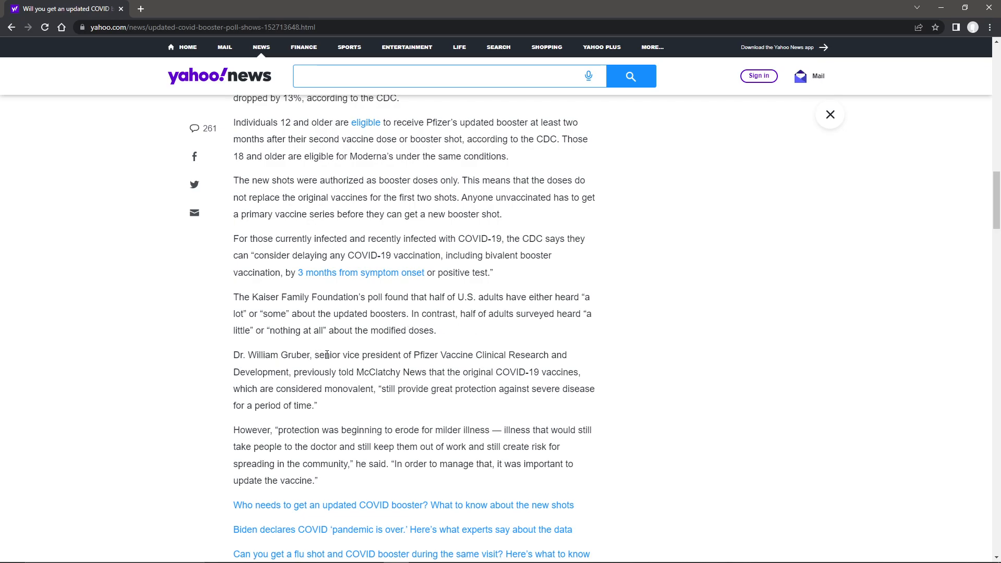
mouse_move(512, 351)
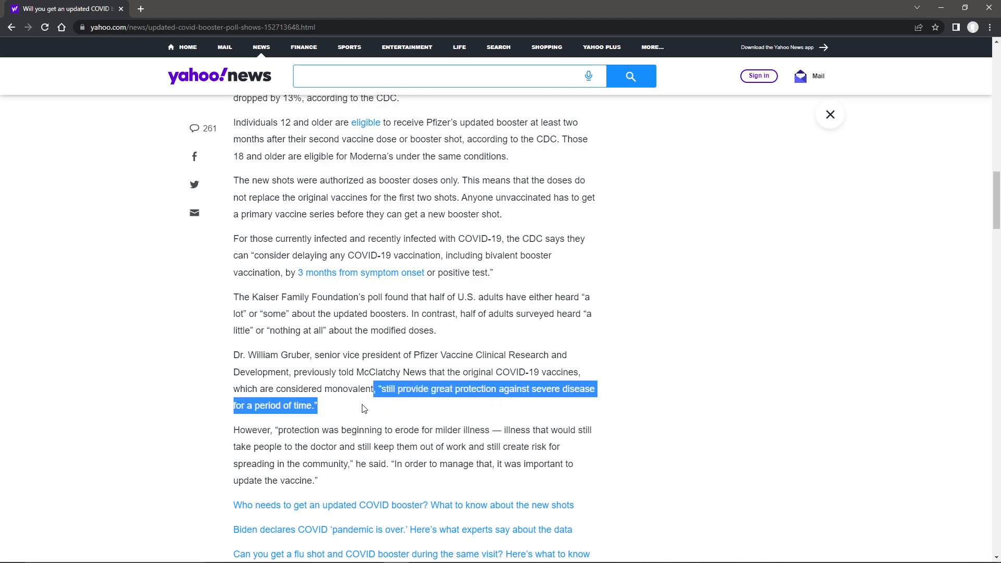
mouse_move(331, 440)
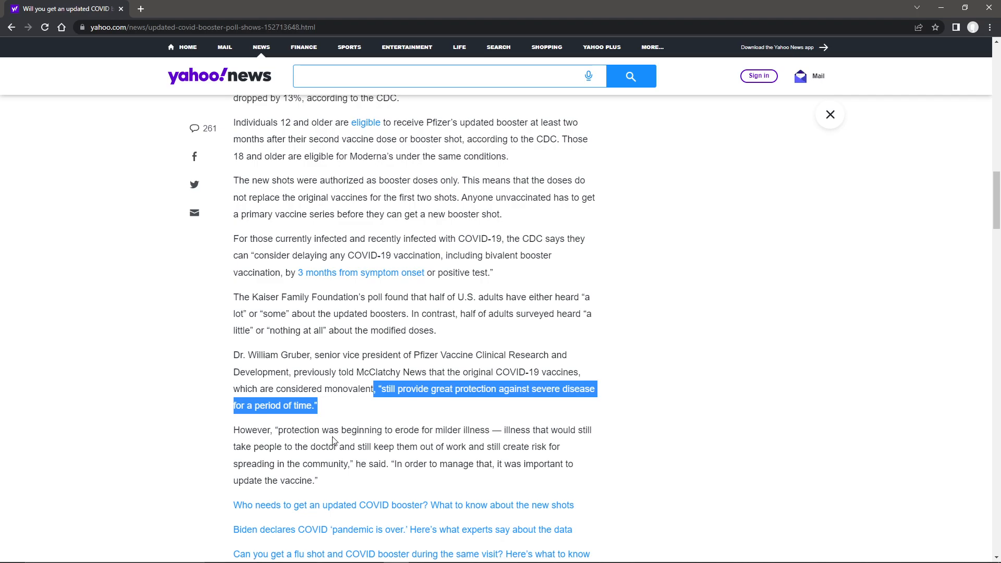
click(466, 393)
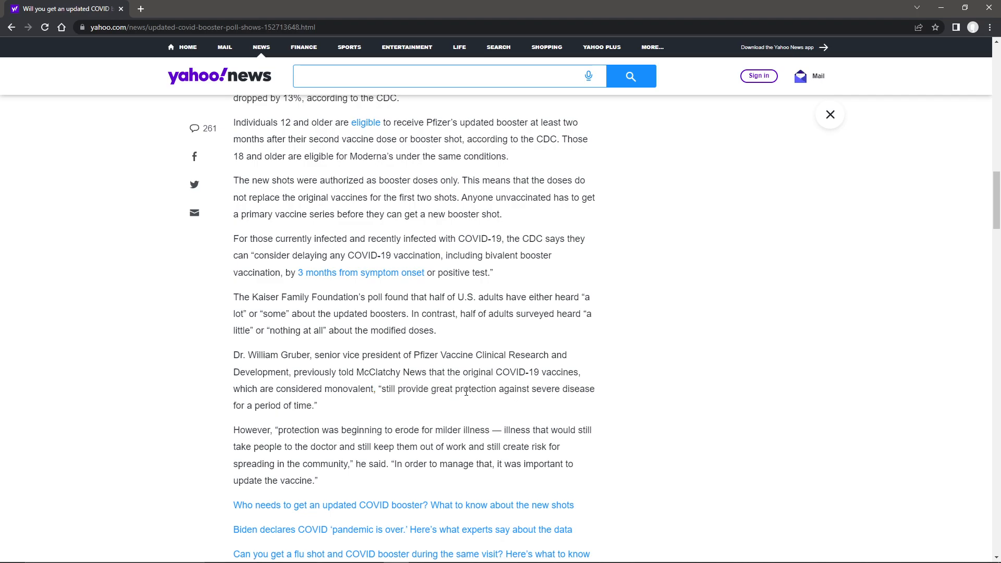
mouse_move(305, 421)
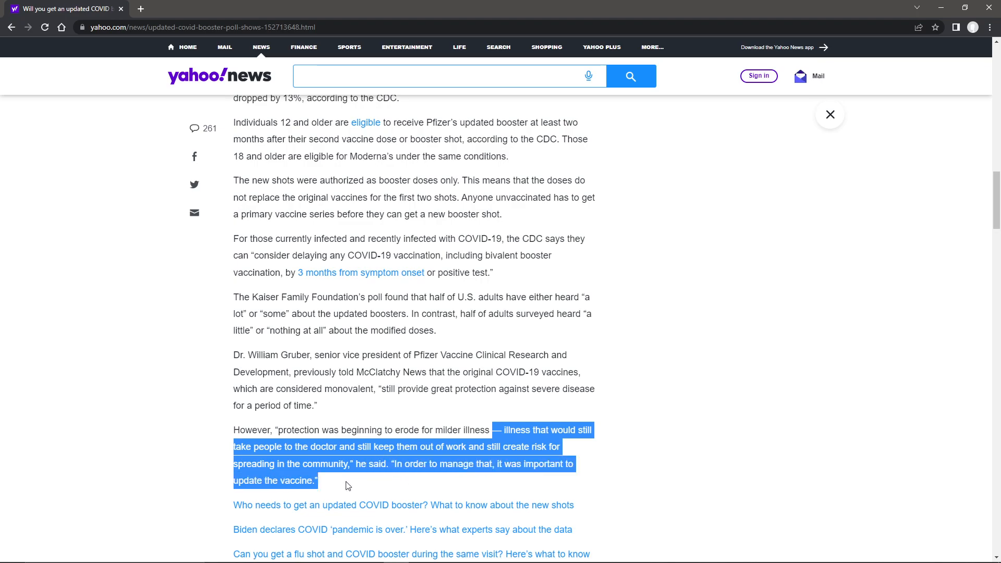
click(386, 385)
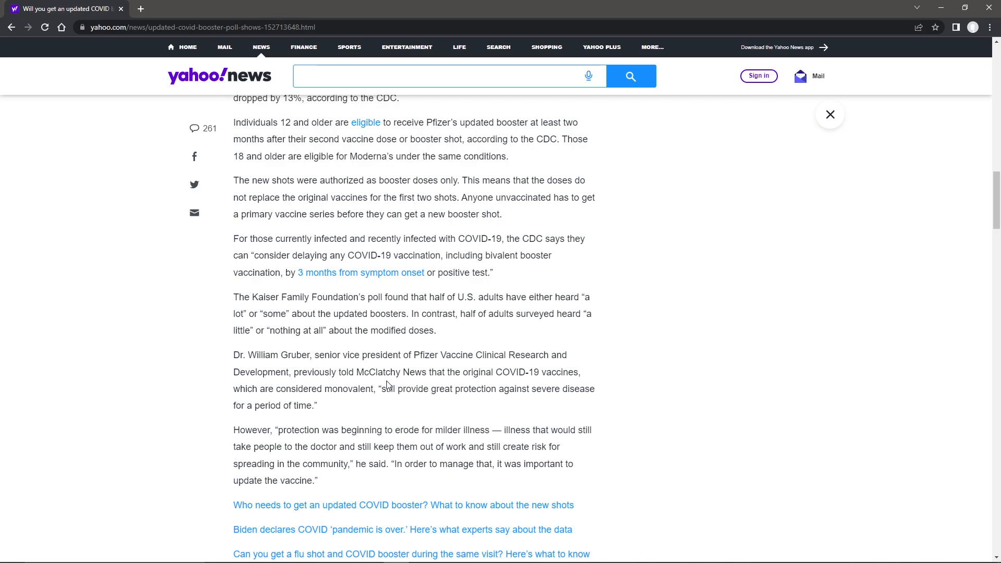
Scroll back up to the booster poll headline and vaccine vial photo.
scroll(up, 3)
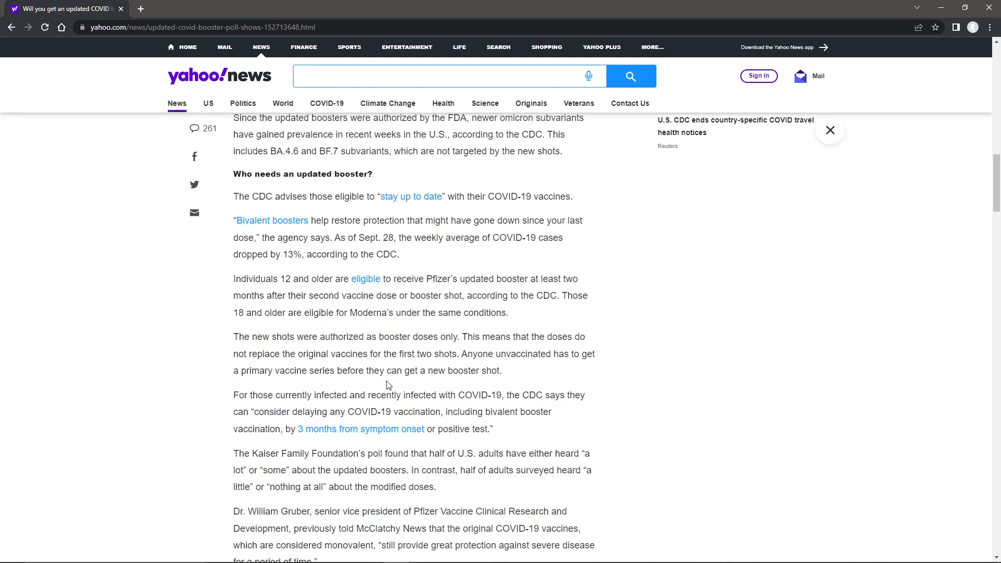
scroll(up, 3)
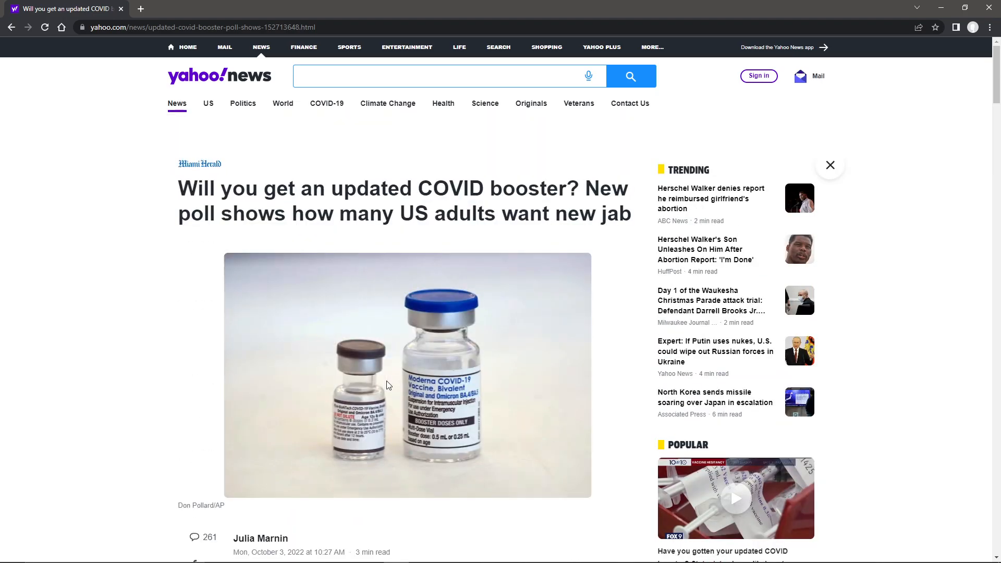
mouse_move(368, 182)
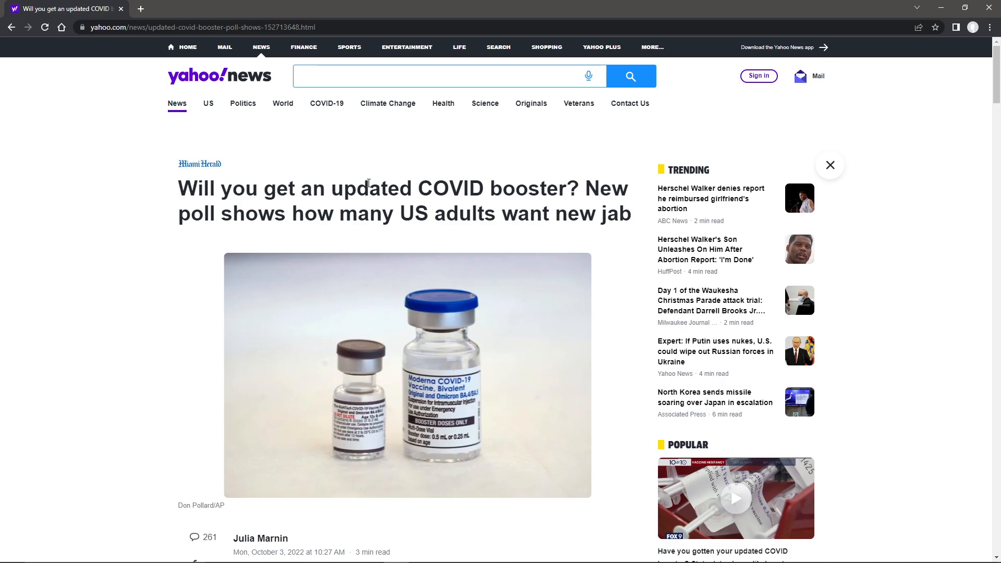
mouse_move(155, 268)
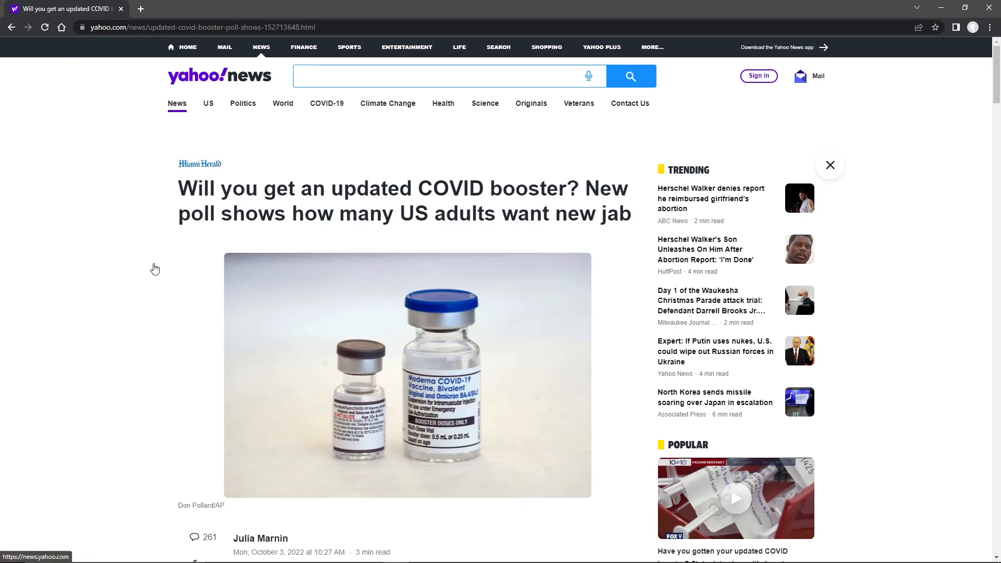
mouse_move(342, 361)
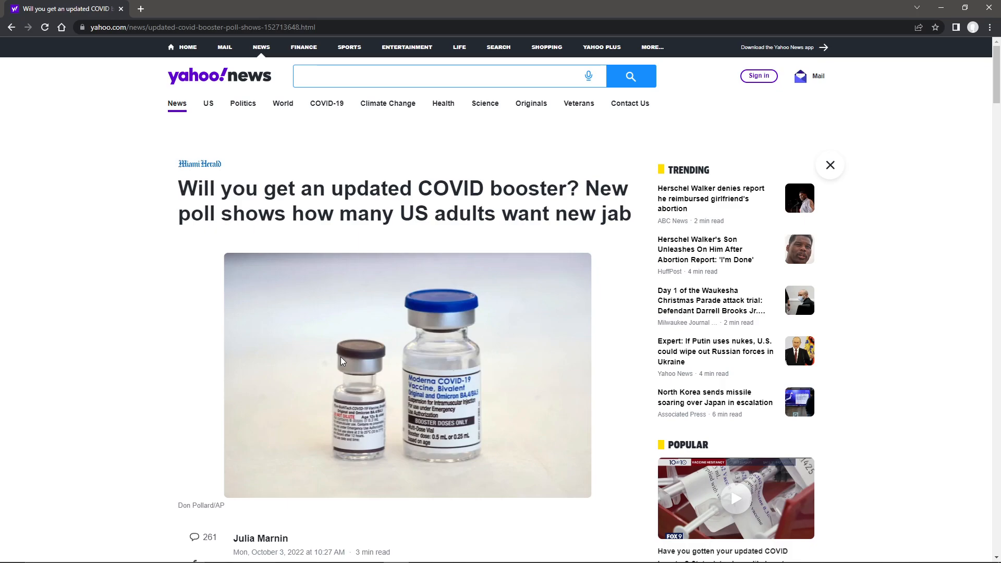
mouse_move(72, 401)
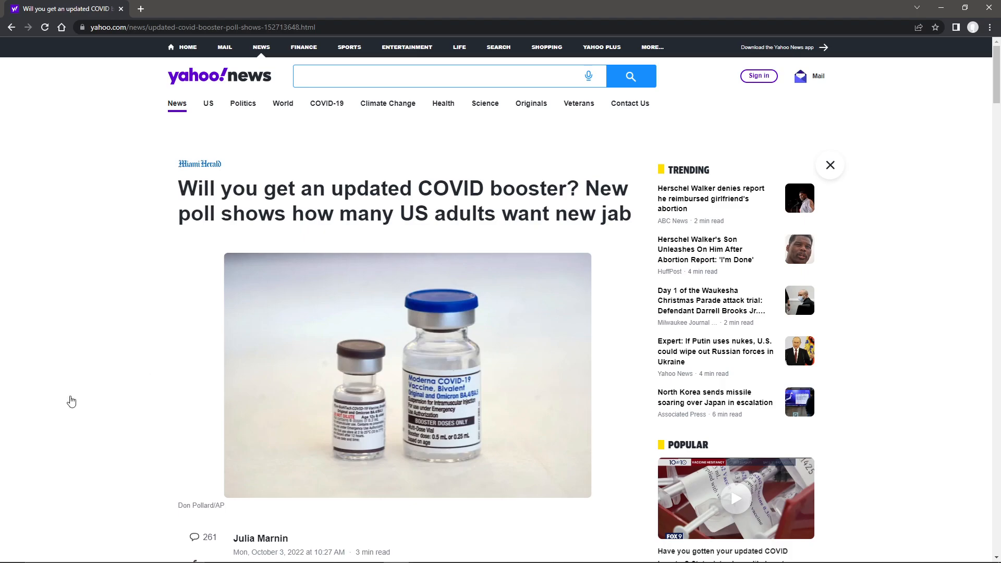
Scroll back down to the Pfizer executive's milder-illness quote and clear its highlight.
scroll(down, 3)
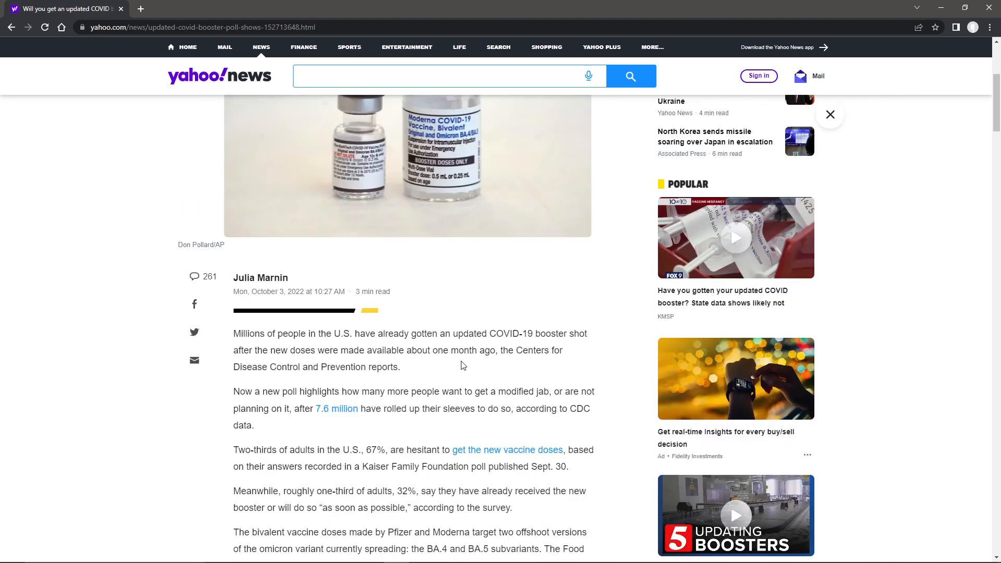
scroll(down, 3)
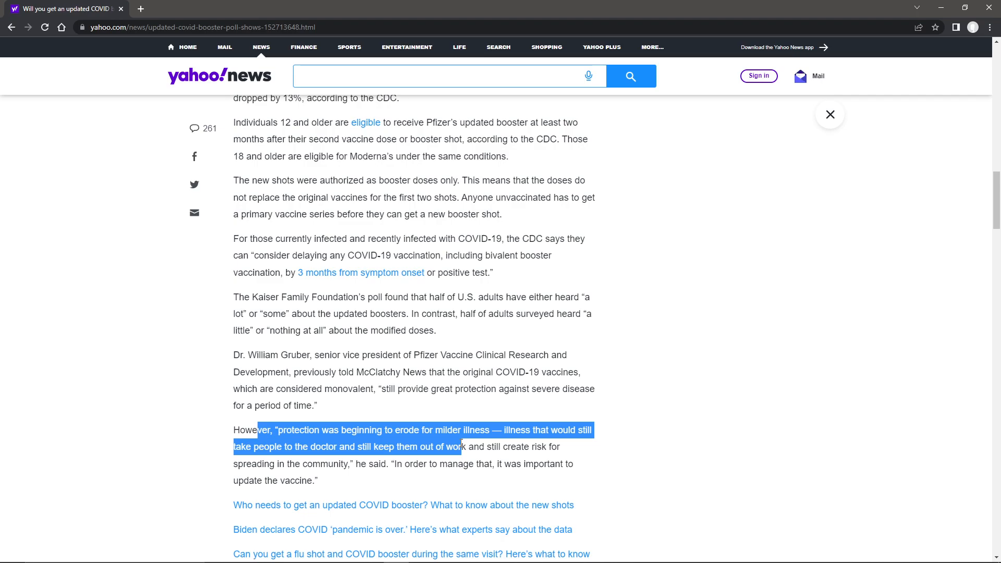
click(478, 448)
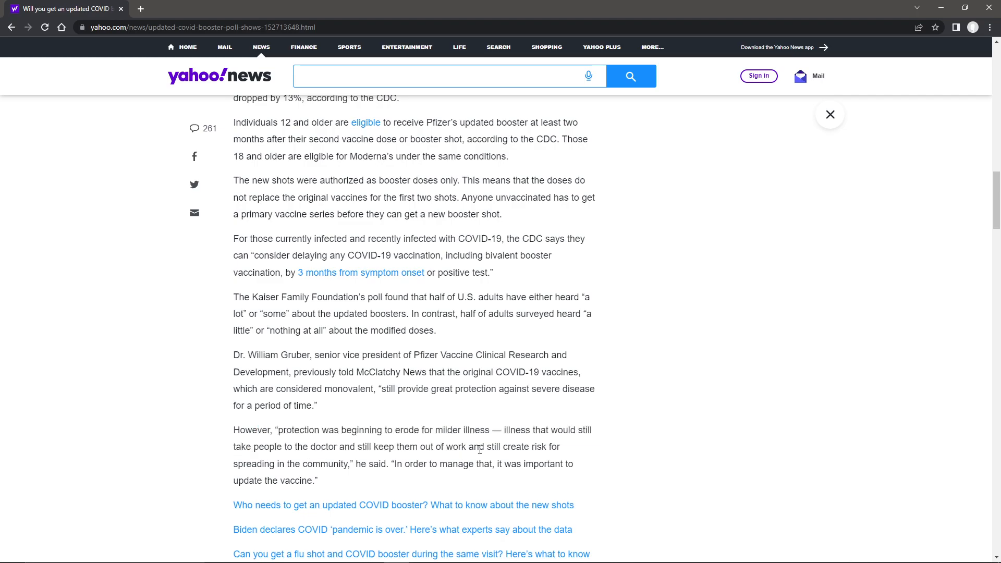